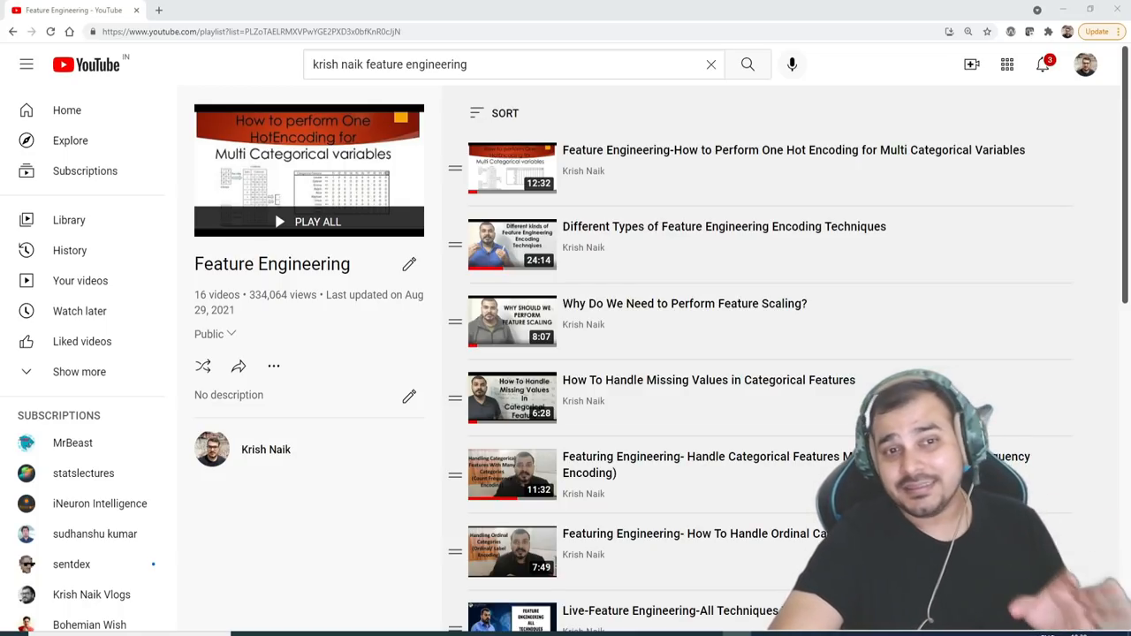
mouse_move(624, 403)
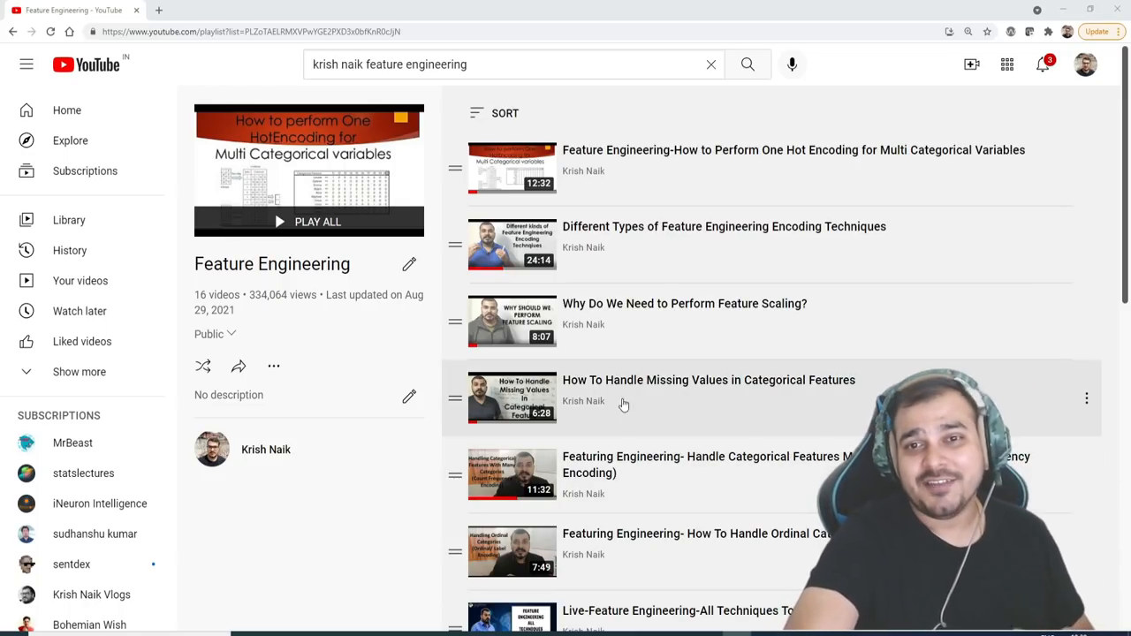
Open the Exploratory Data Analysis playlist in a new tab via a 'krish naik eda' search.
scroll("down", 3)
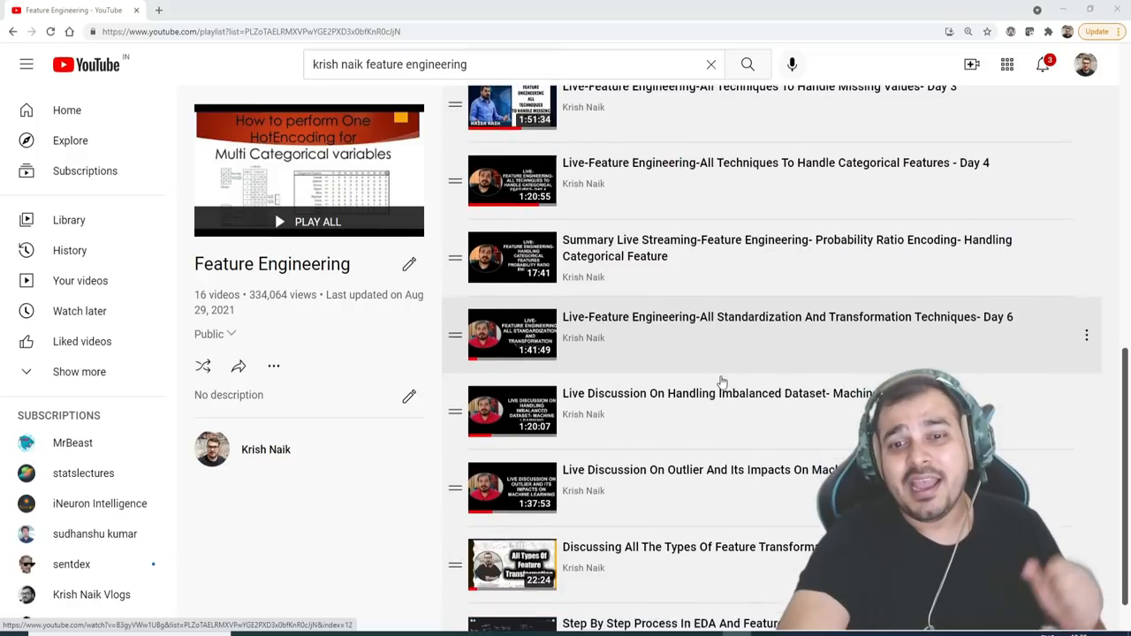
scroll("down", 3)
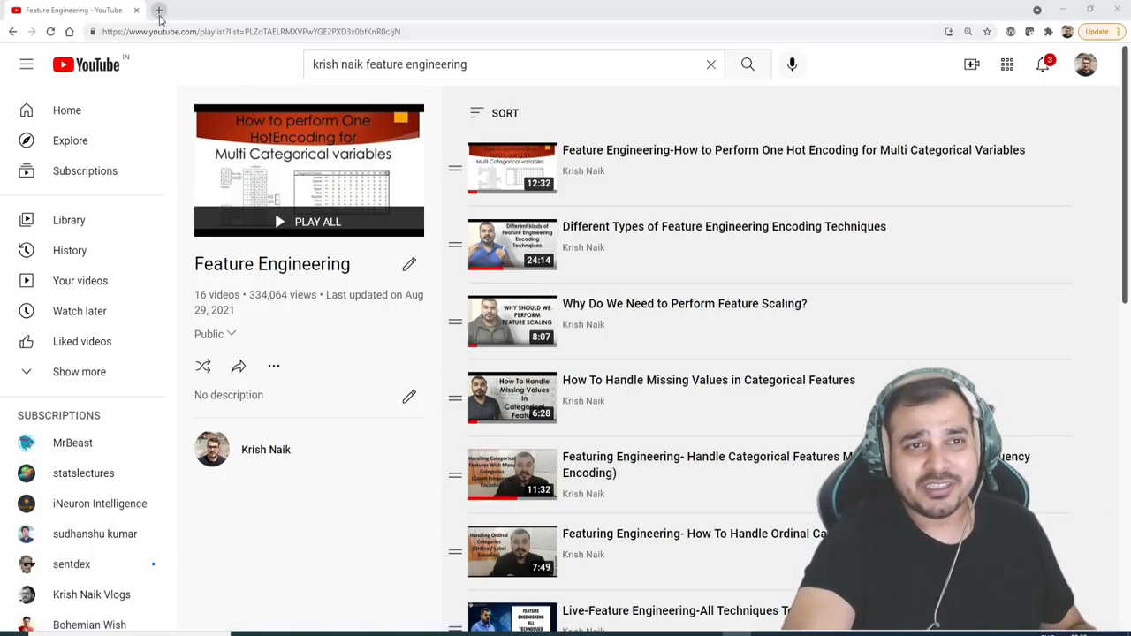
left_click(156, 11)
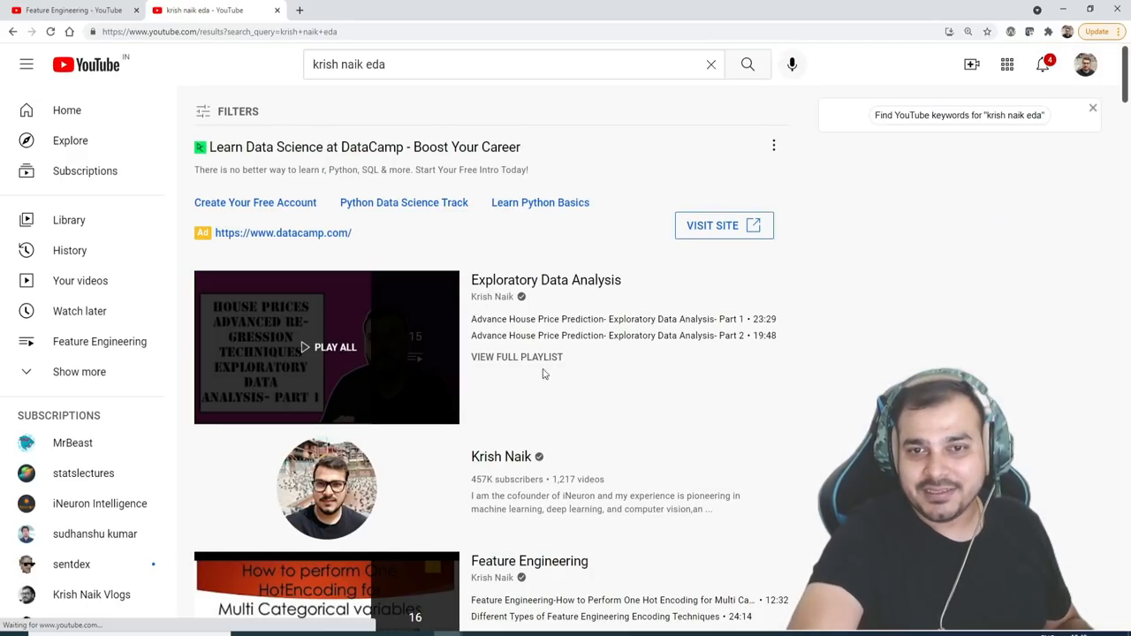
left_click(516, 357)
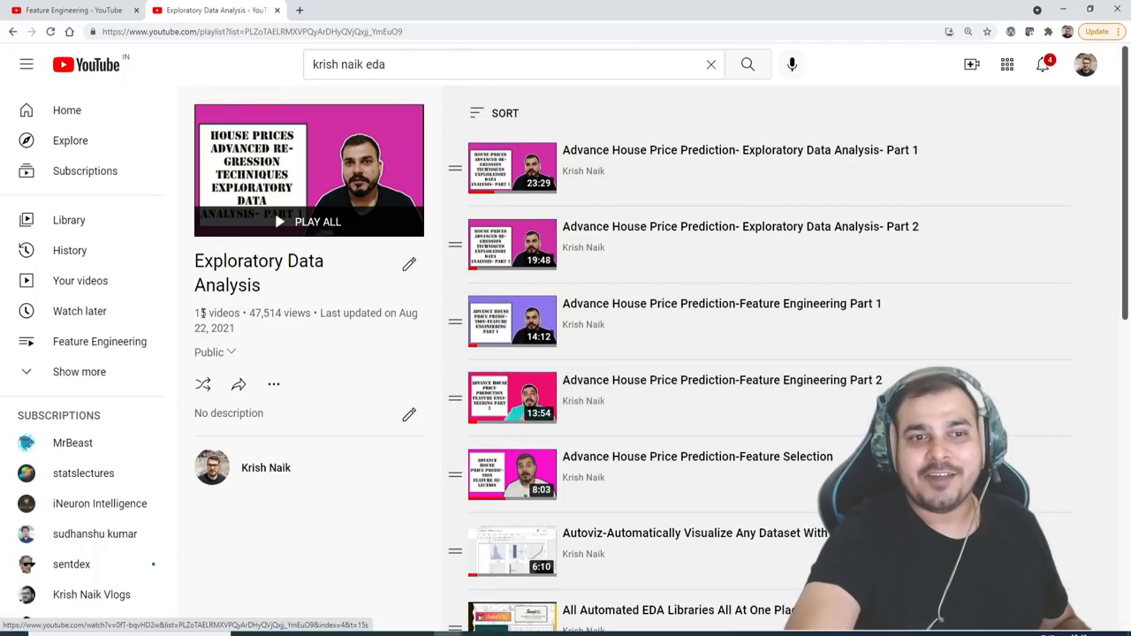
mouse_move(771, 346)
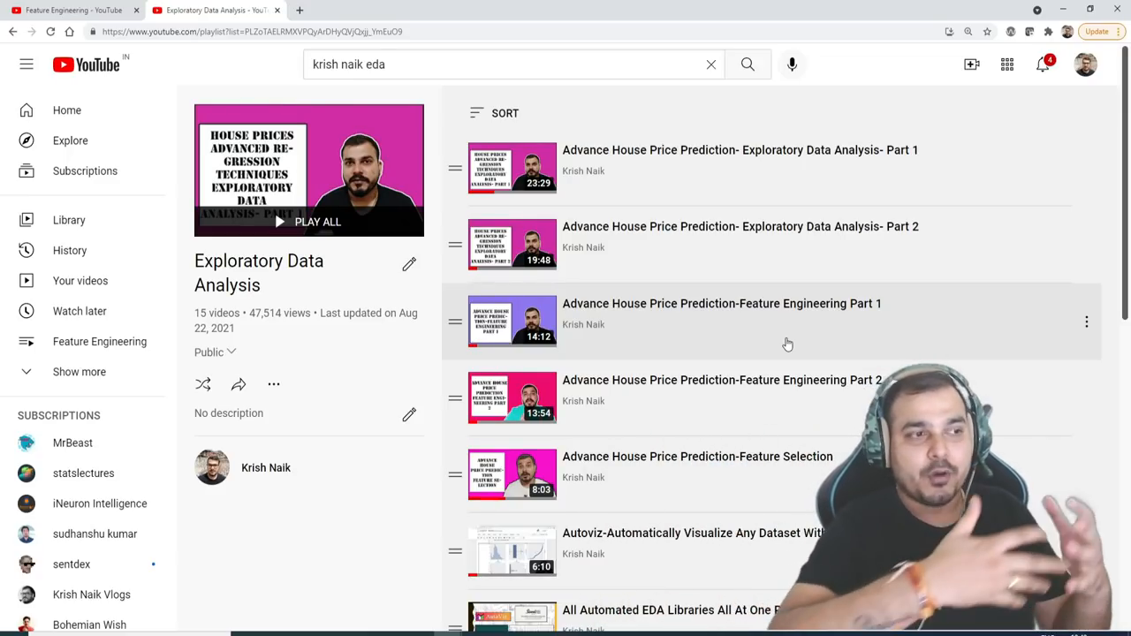
mouse_move(672, 281)
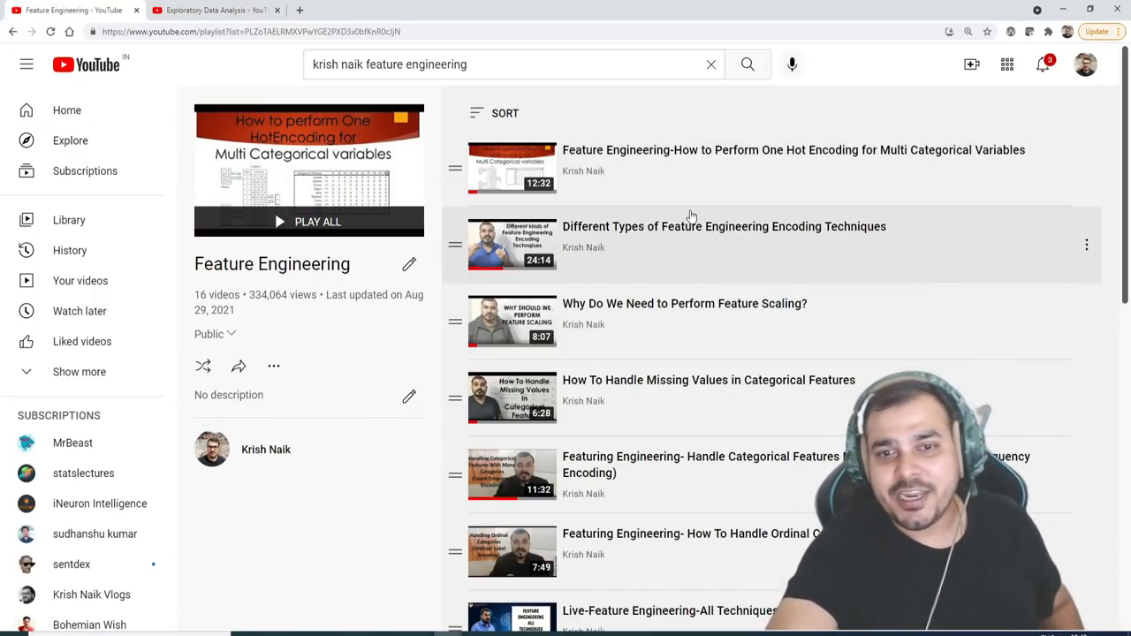
scroll("down", 3)
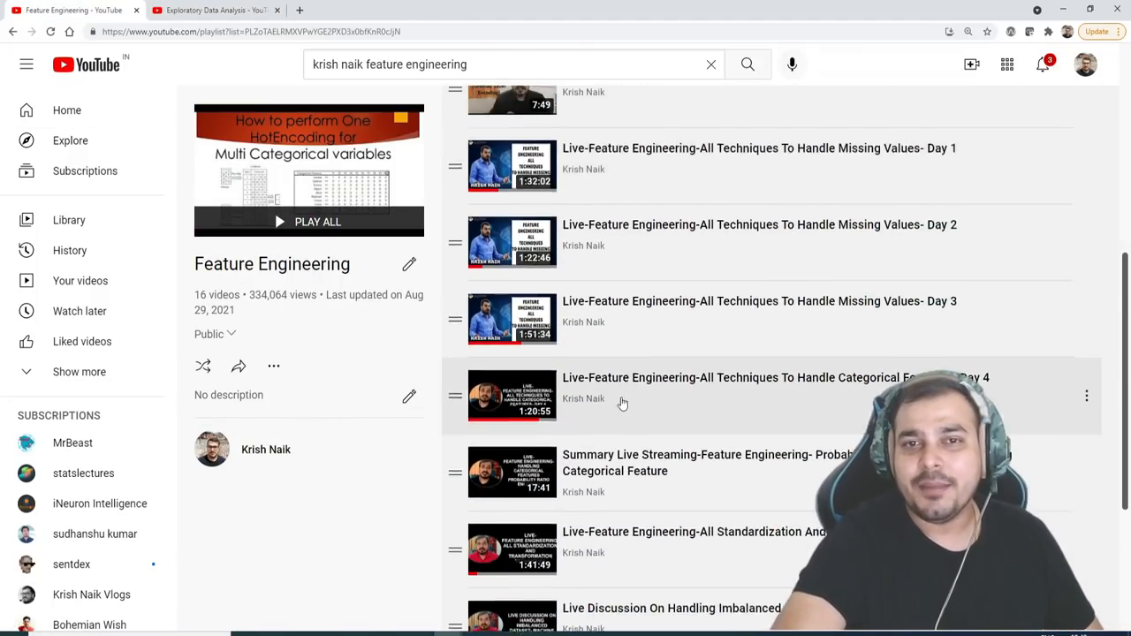
scroll("up", 3)
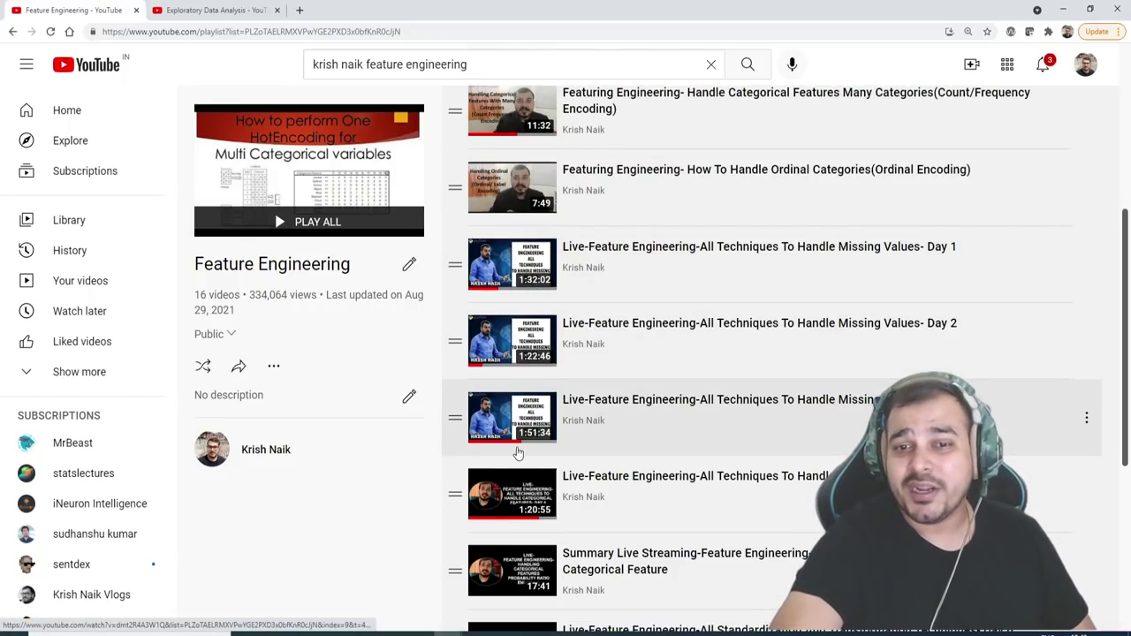
scroll("down", 3)
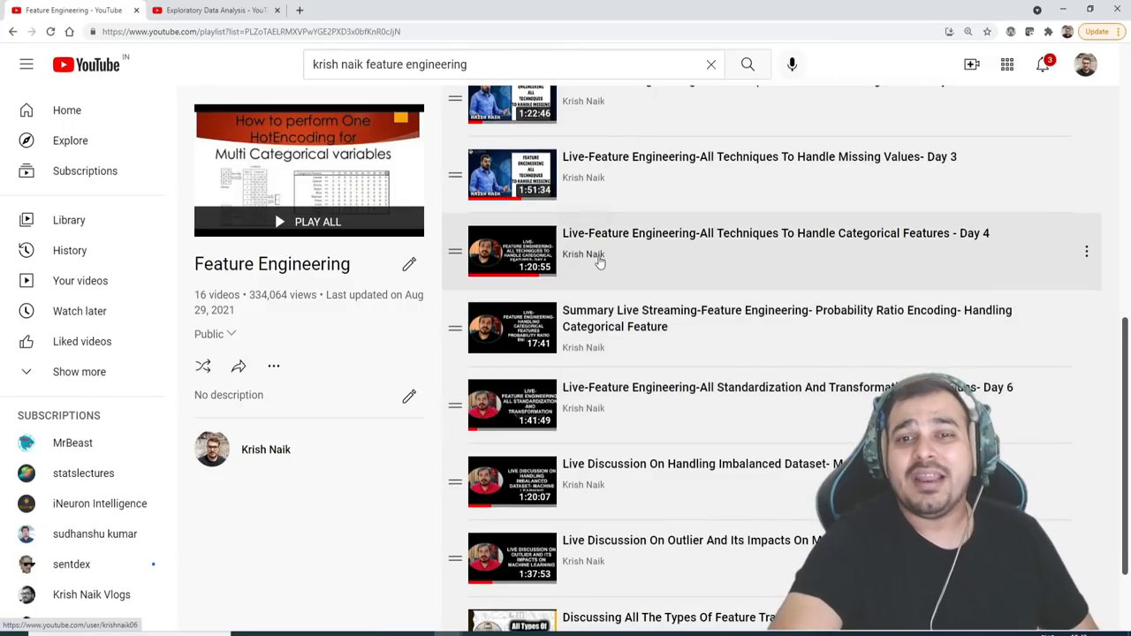
scroll("down", 3)
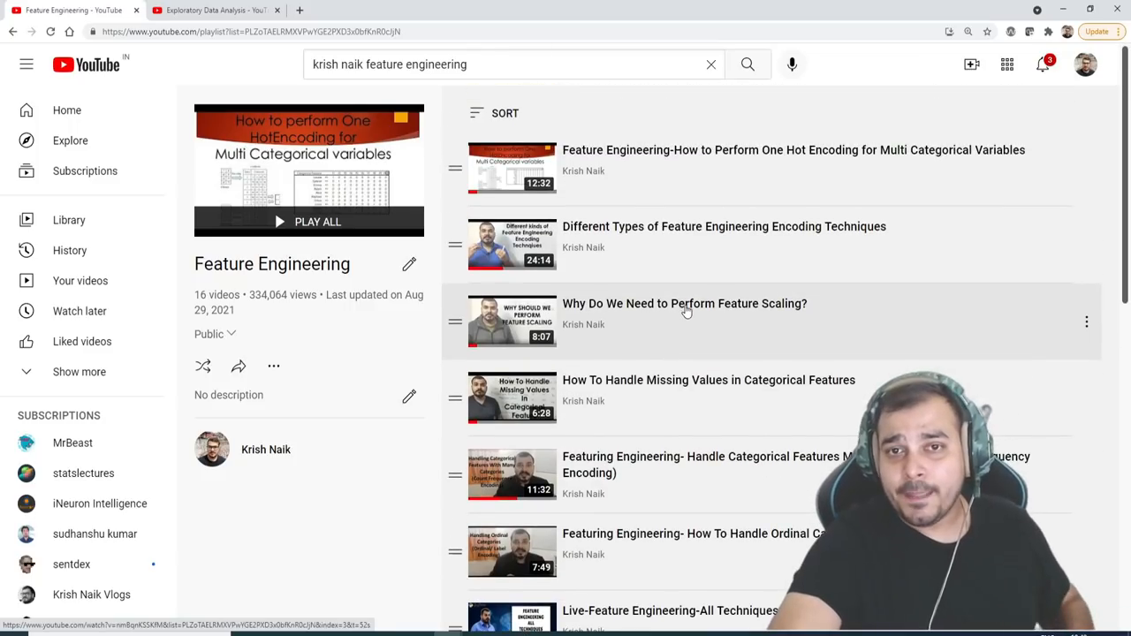
scroll("down", 3)
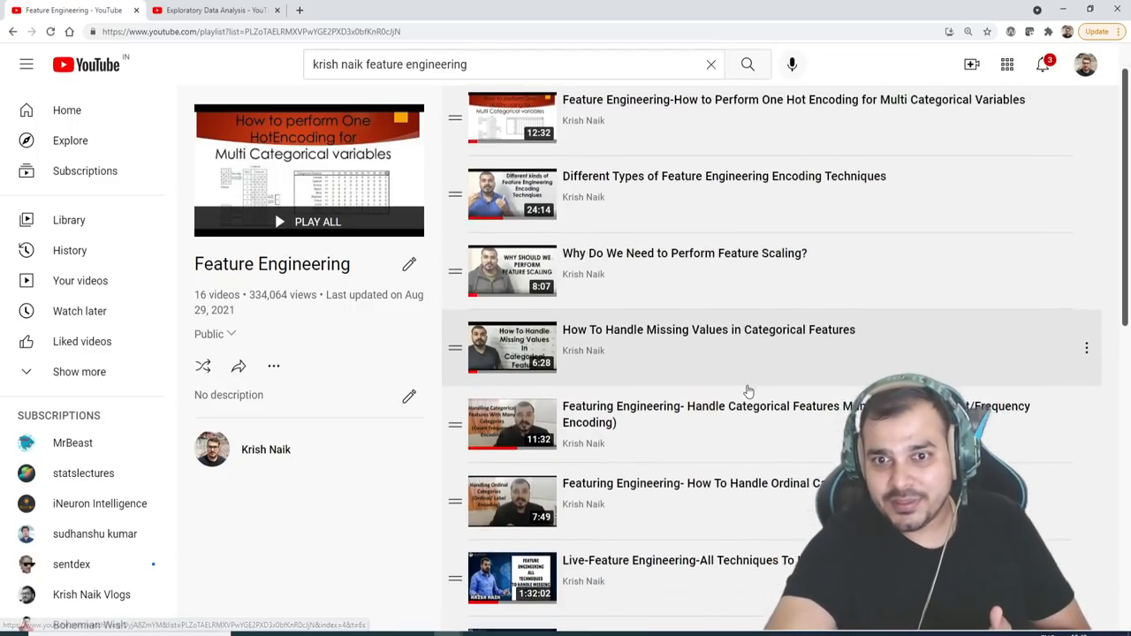
scroll("down", 3)
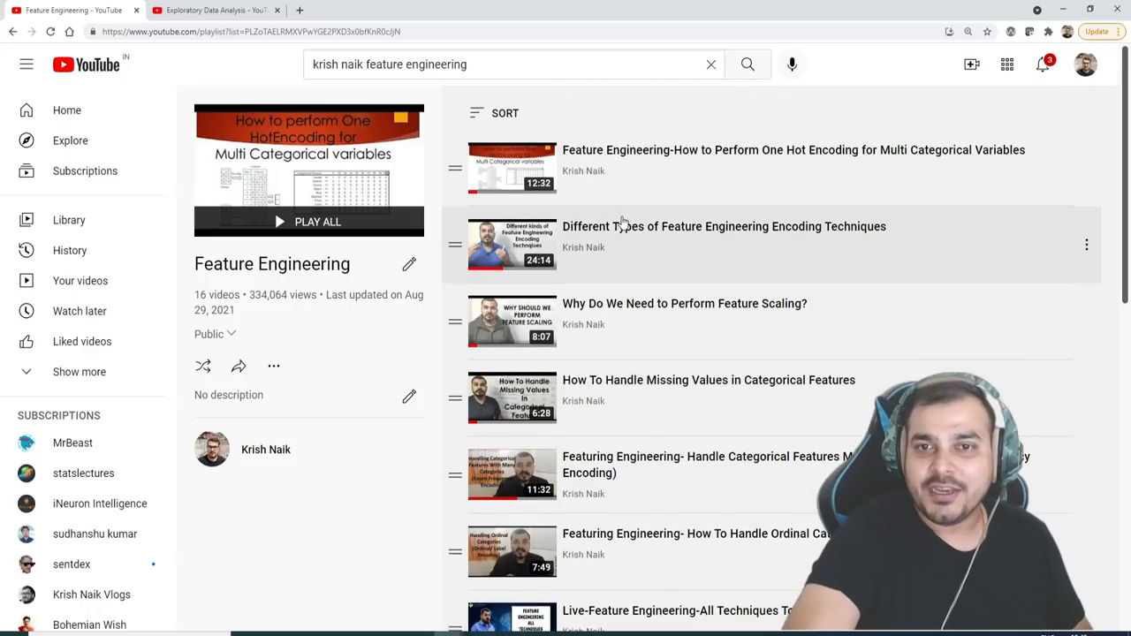
scroll("down", 3)
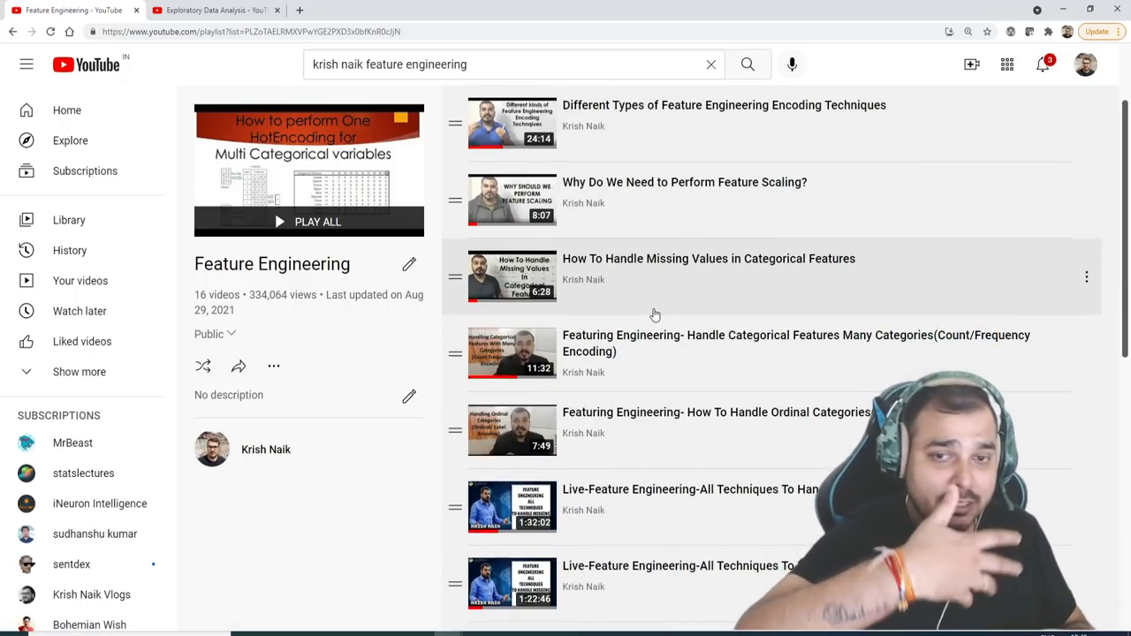
scroll("down", 3)
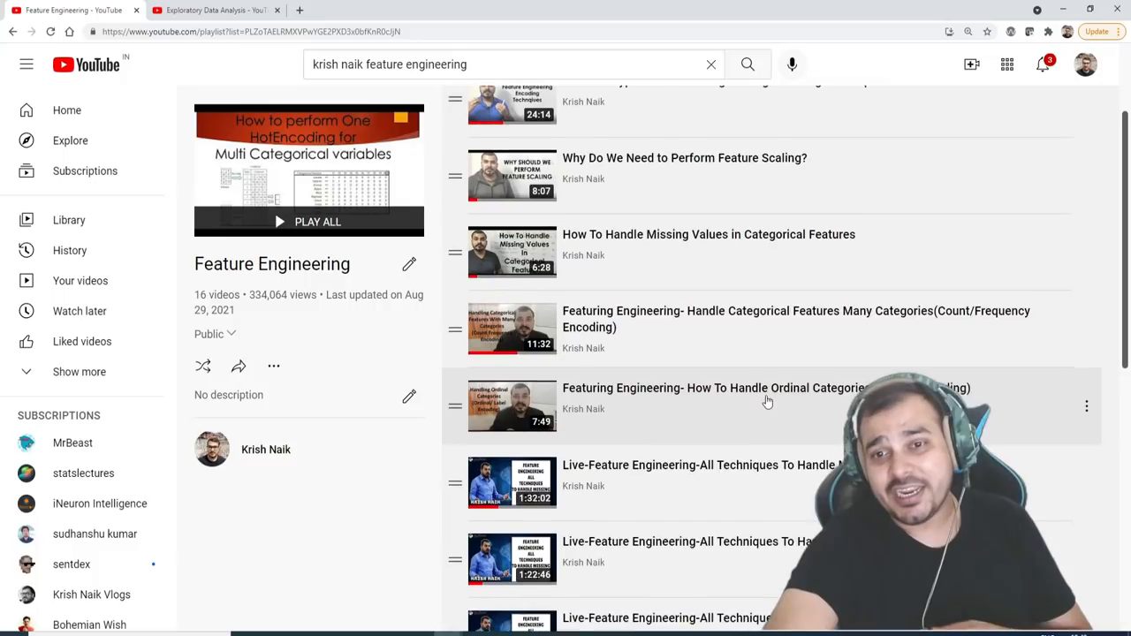
scroll("down", 3)
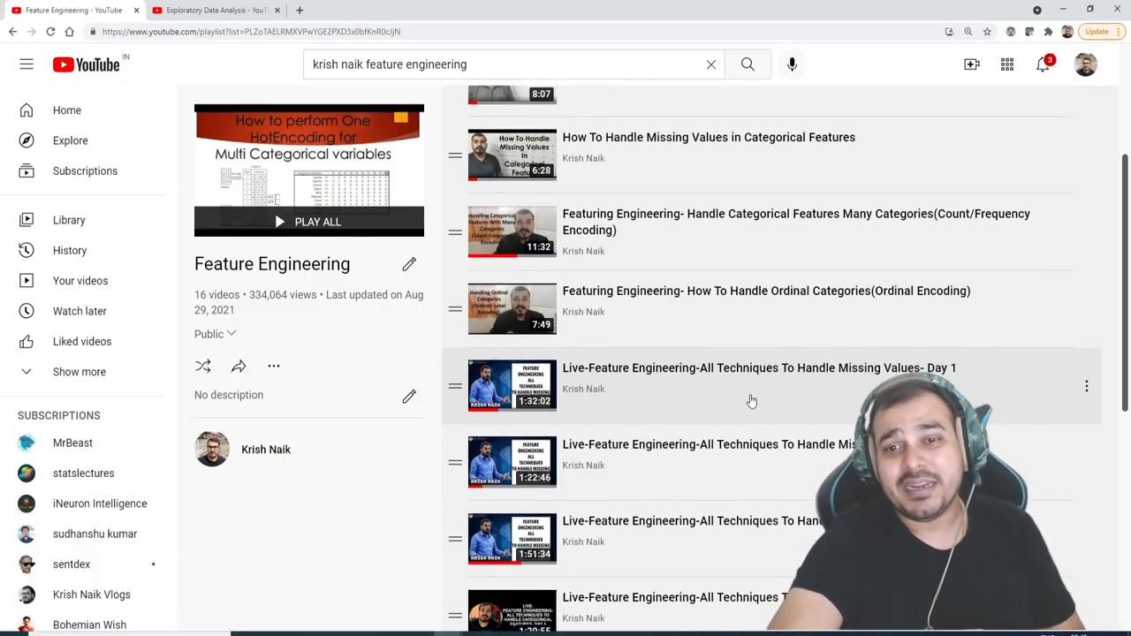
scroll("down", 3)
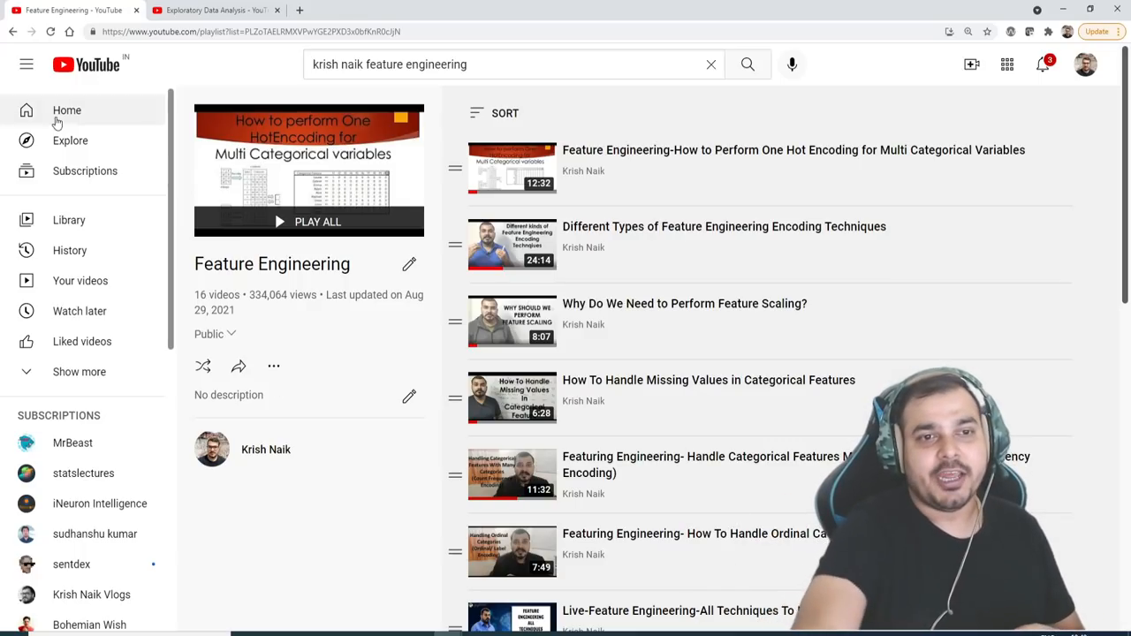
mouse_move(647, 162)
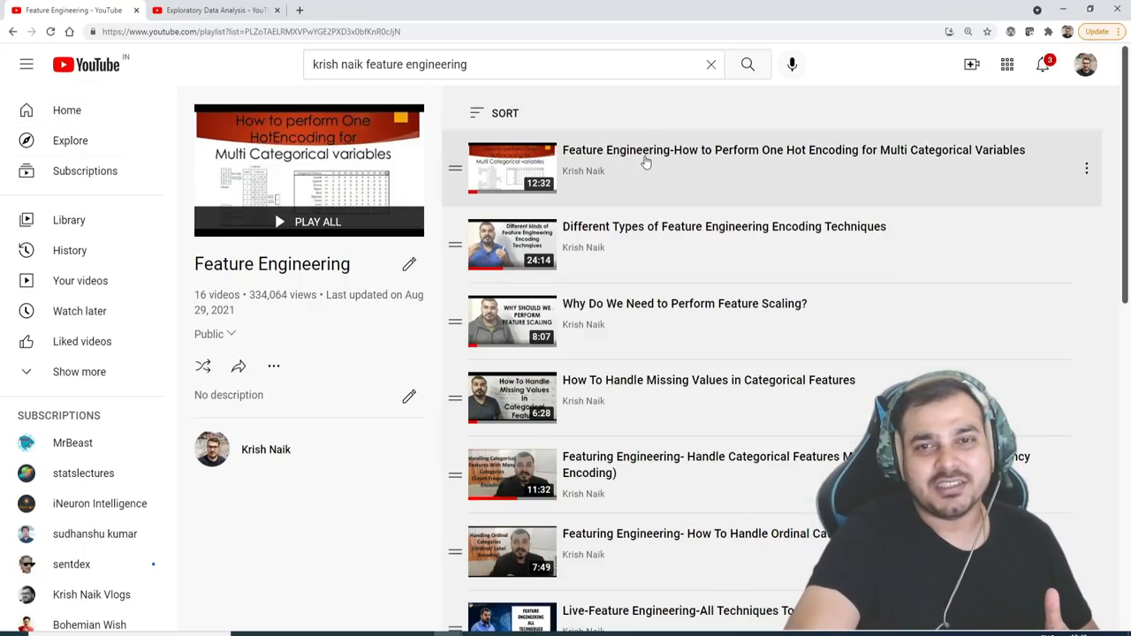
scroll("down", 3)
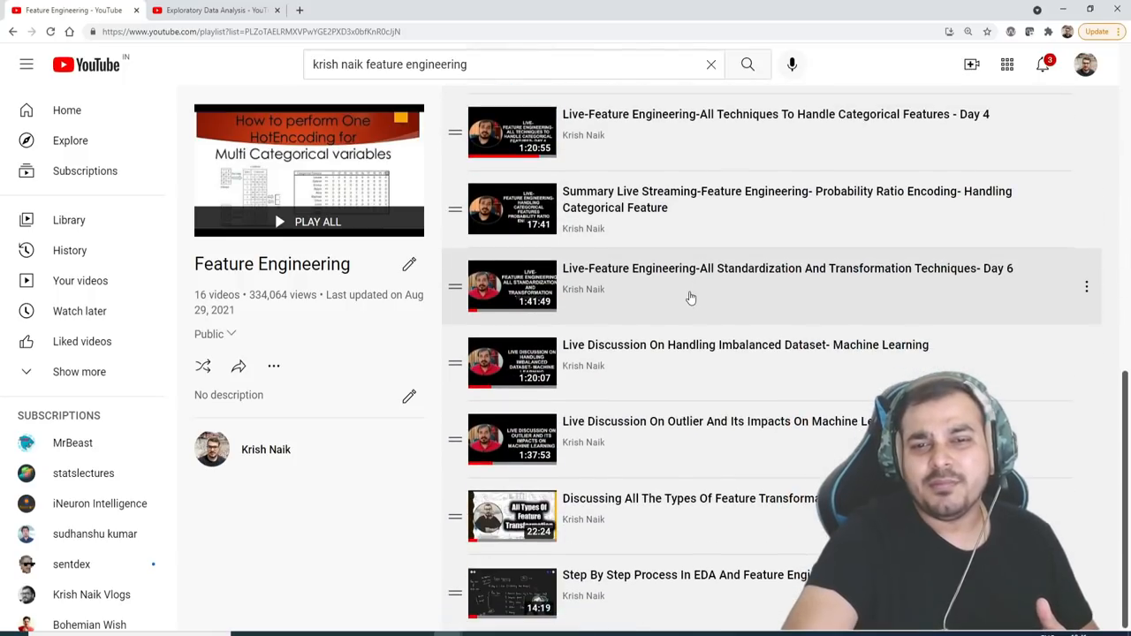
mouse_move(689, 372)
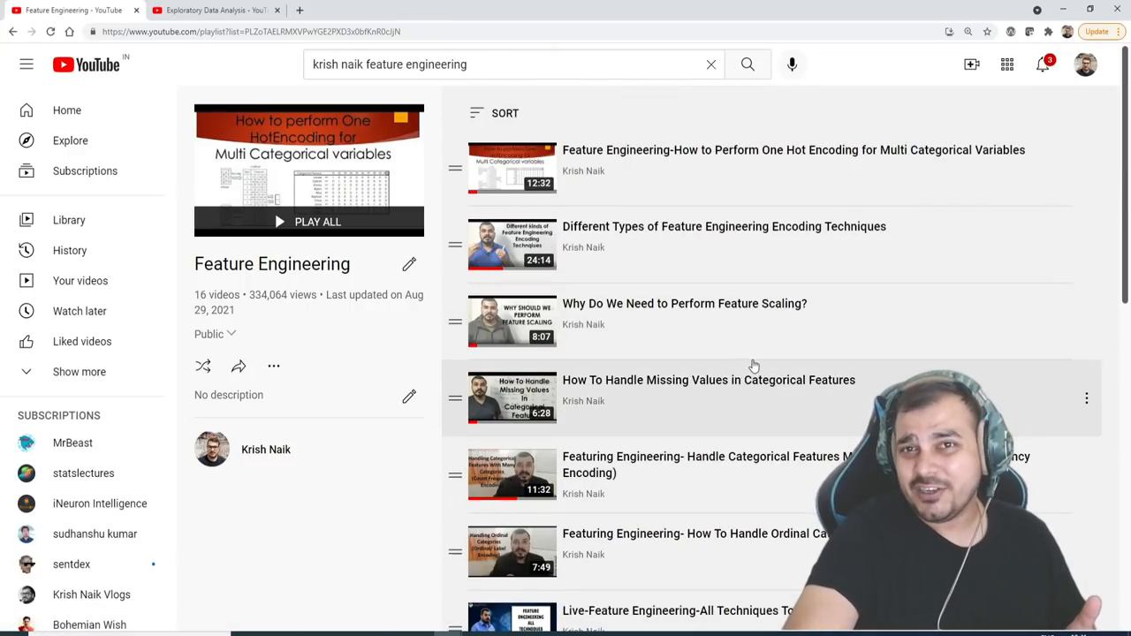
mouse_move(717, 323)
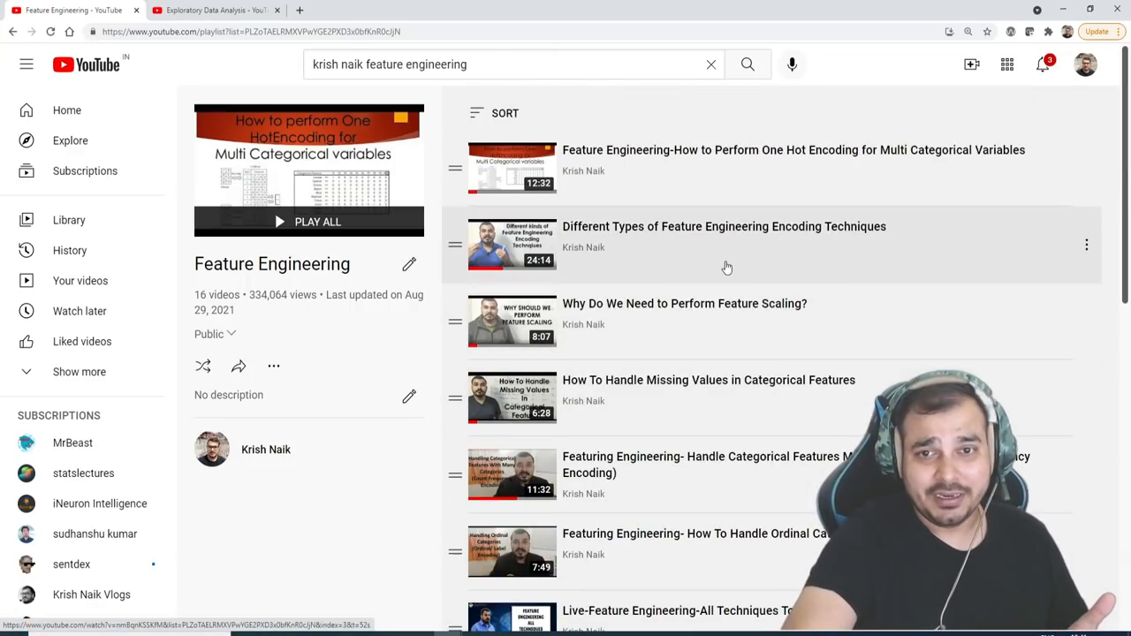
mouse_move(801, 159)
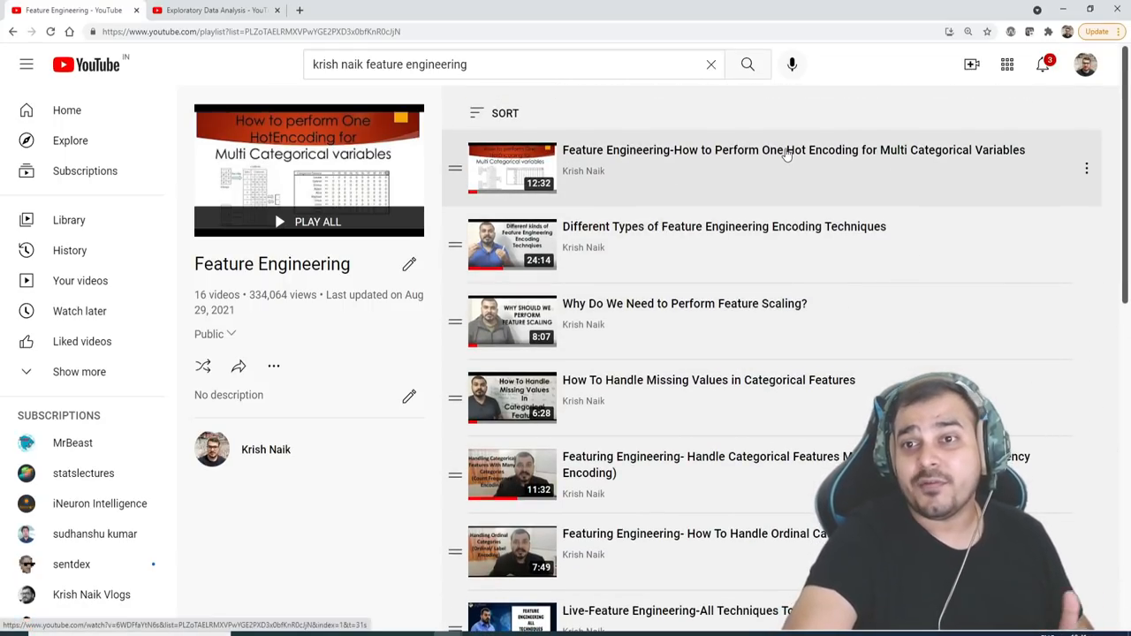
mouse_move(652, 261)
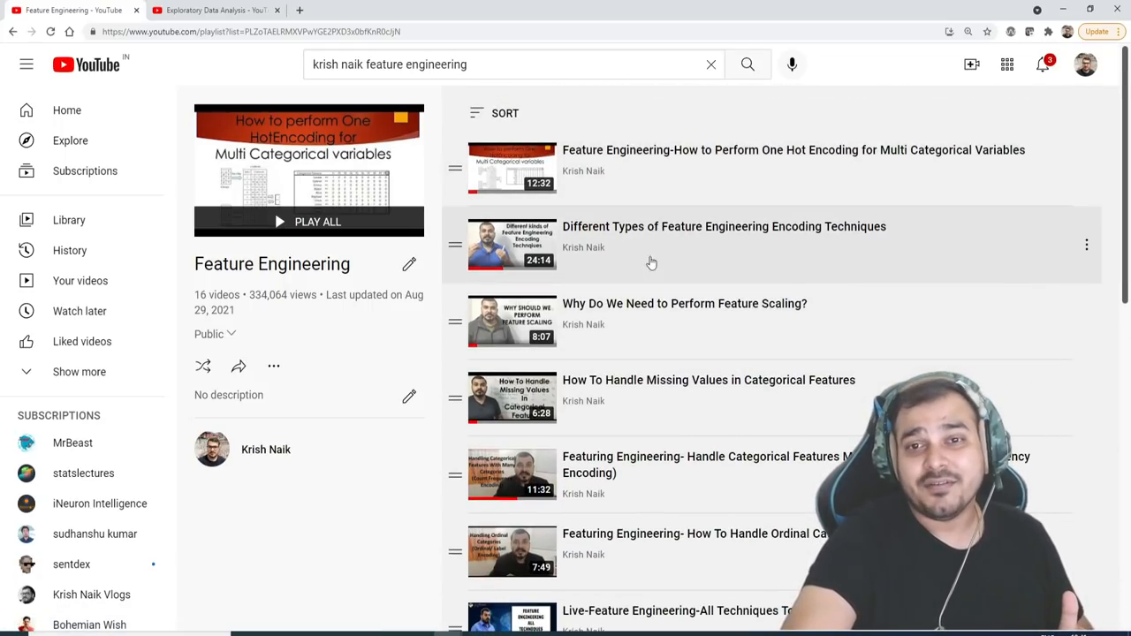
scroll("down", 3)
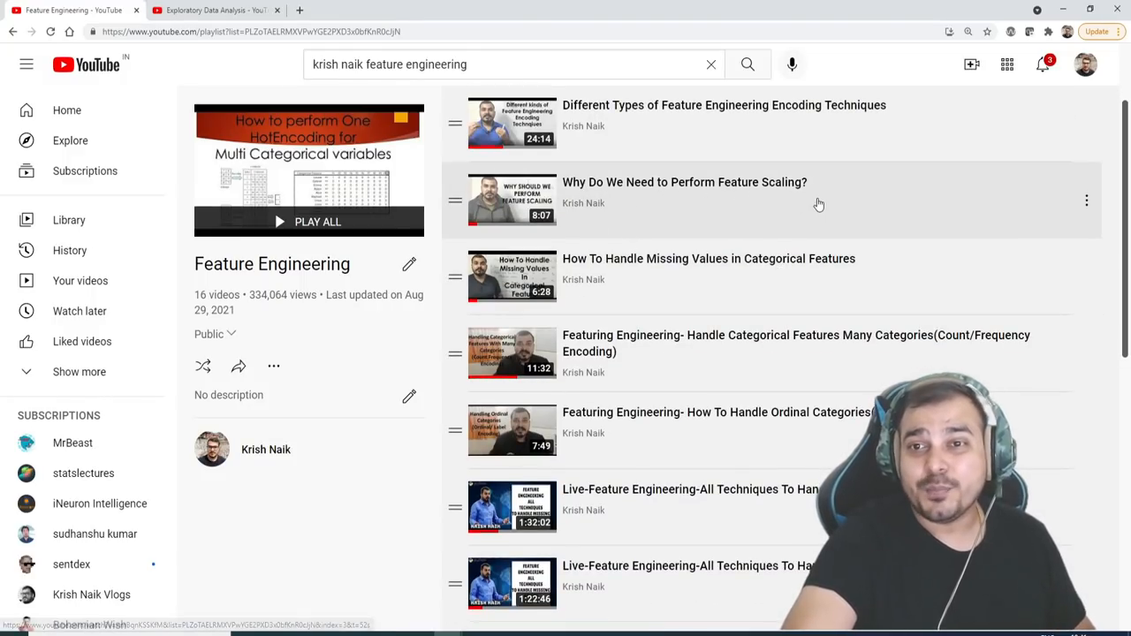
scroll("down", 3)
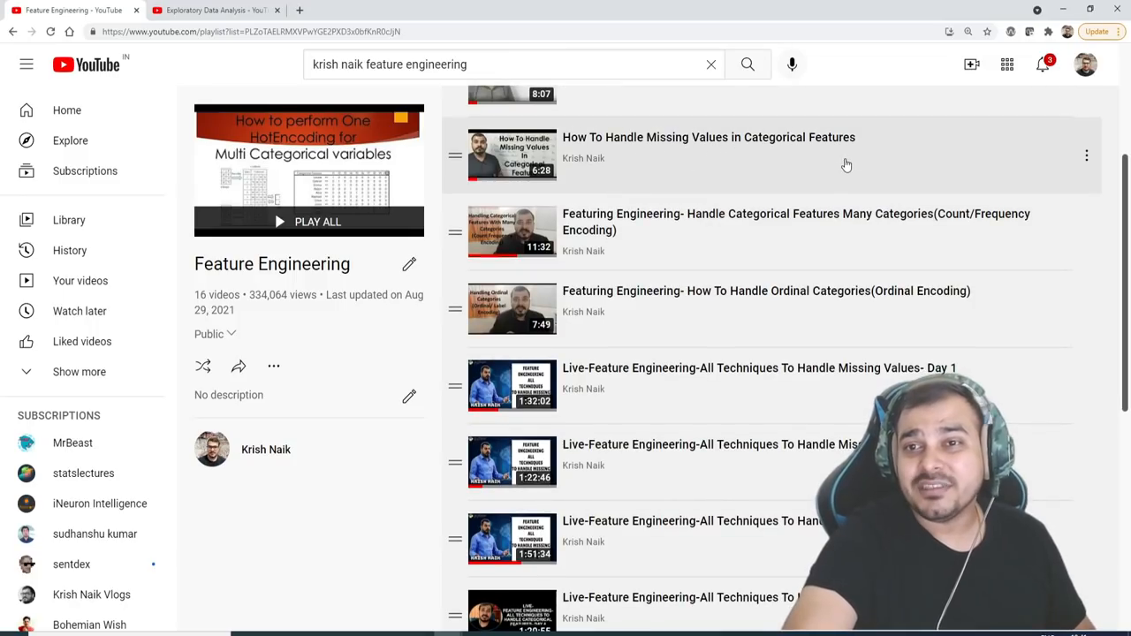
mouse_move(742, 220)
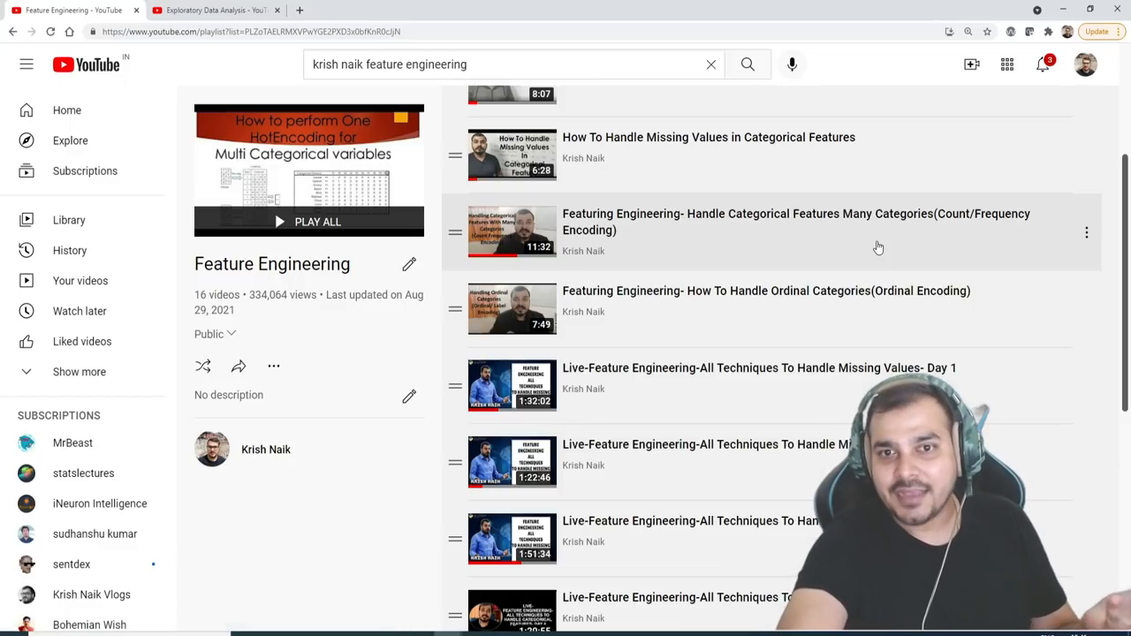
mouse_move(745, 283)
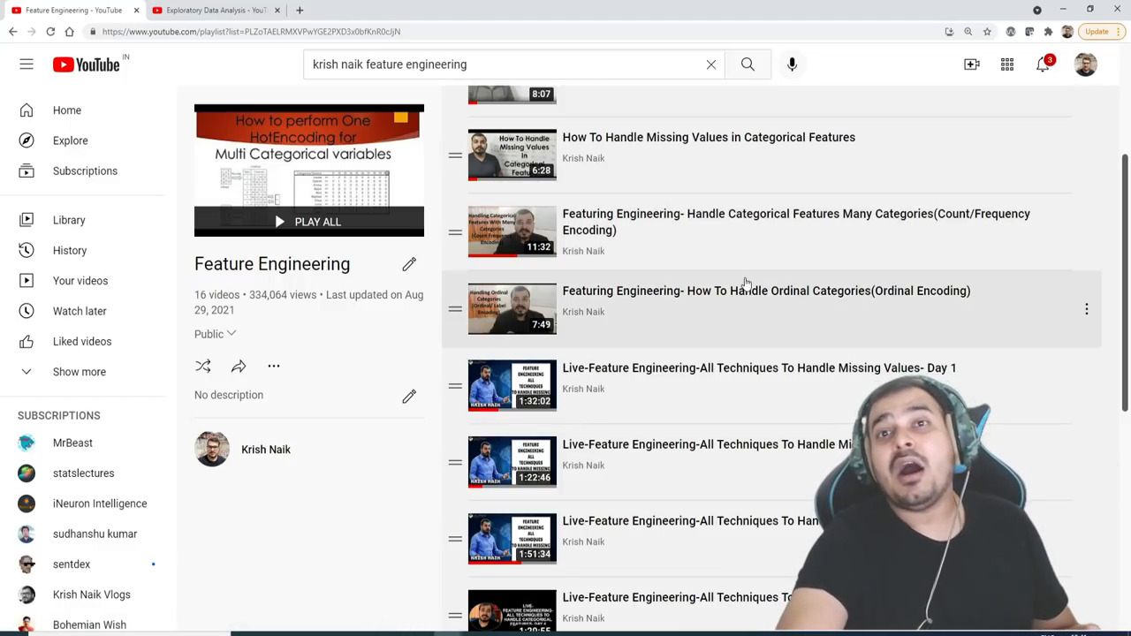
scroll("down", 3)
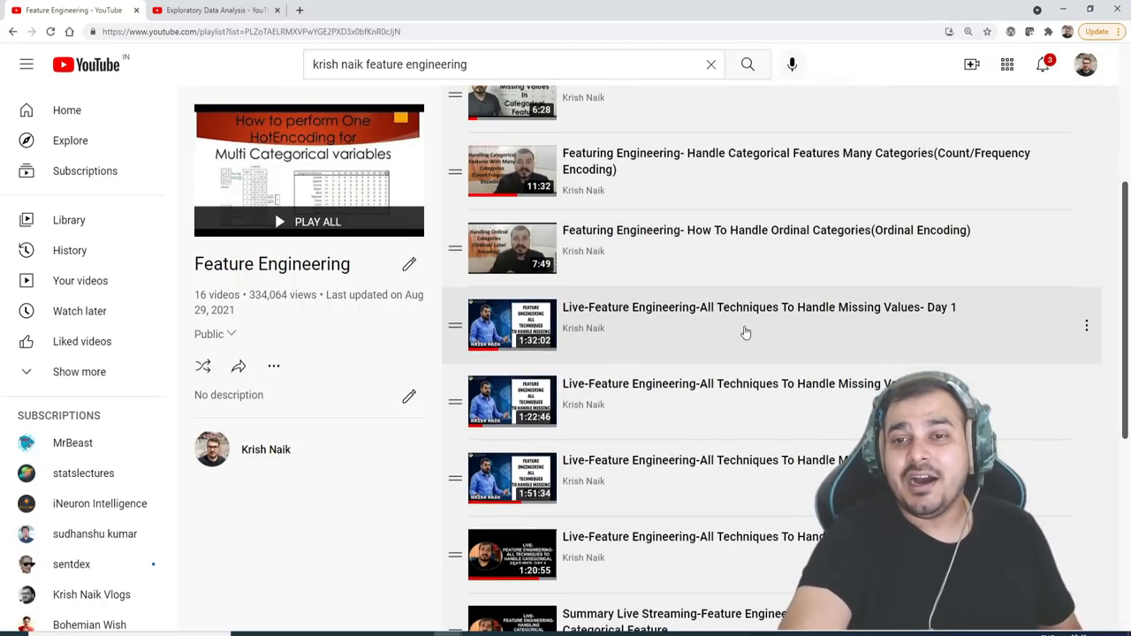
mouse_move(884, 308)
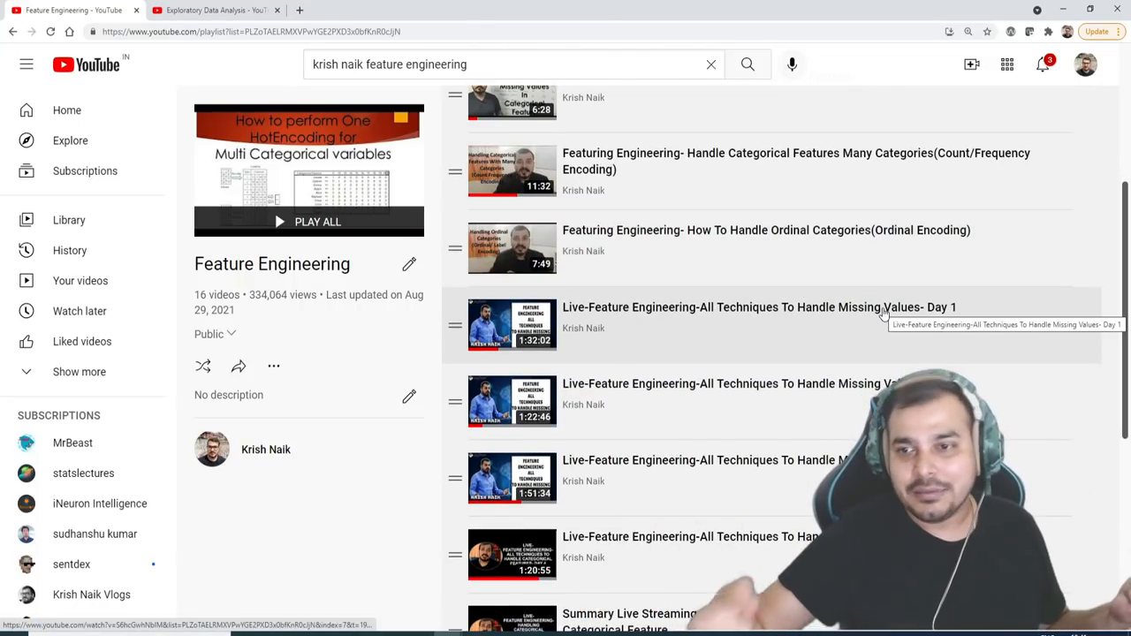
scroll("down", 3)
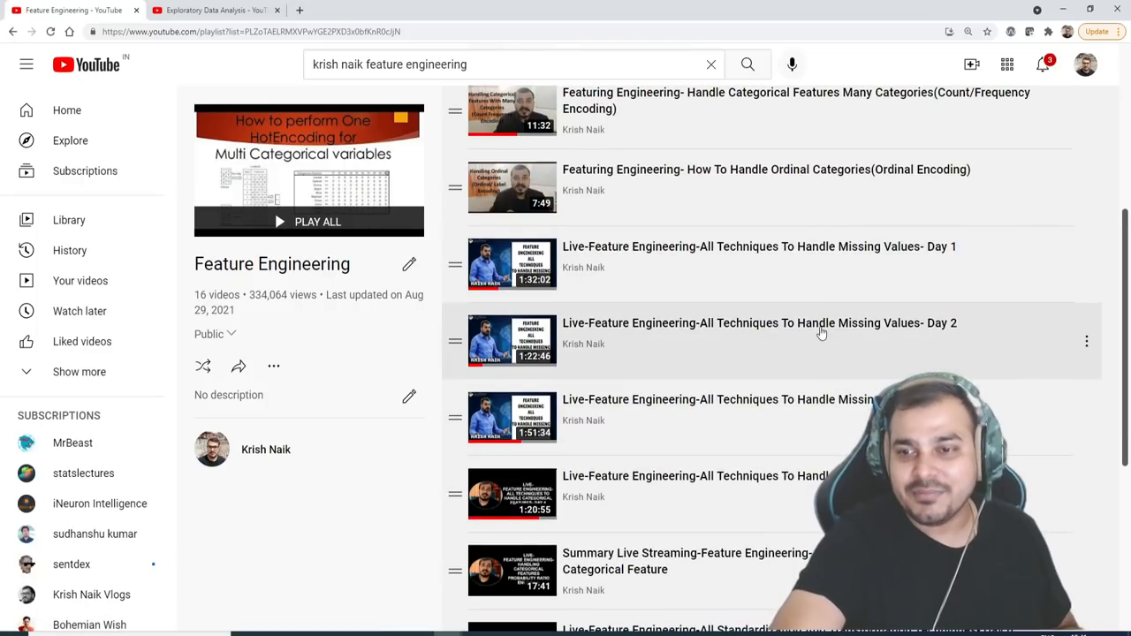
mouse_move(841, 357)
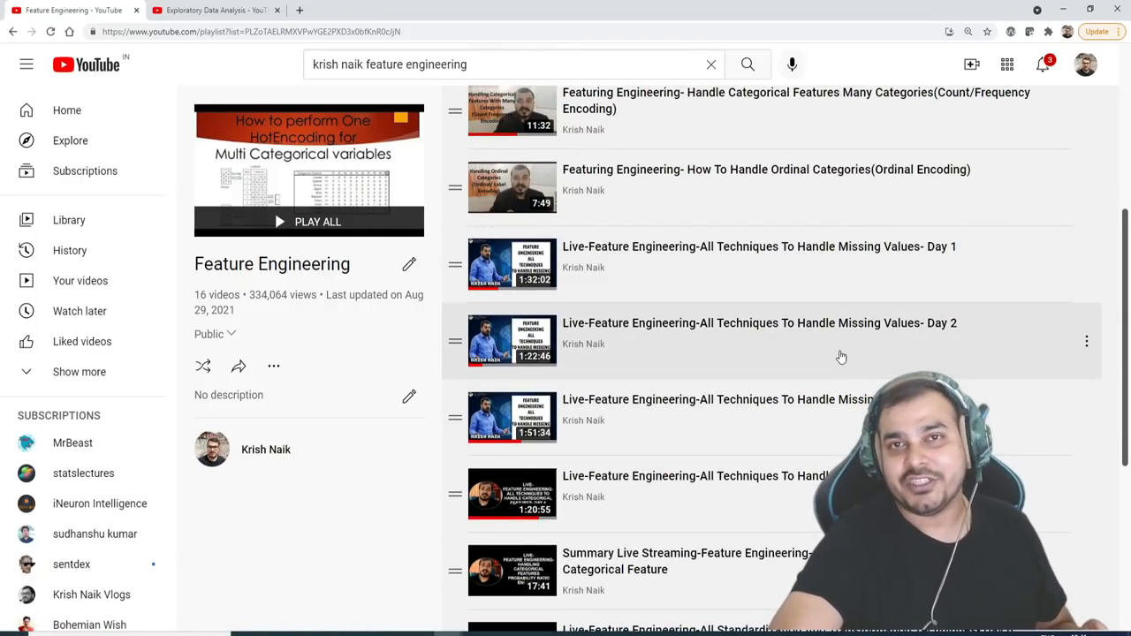
mouse_move(534, 299)
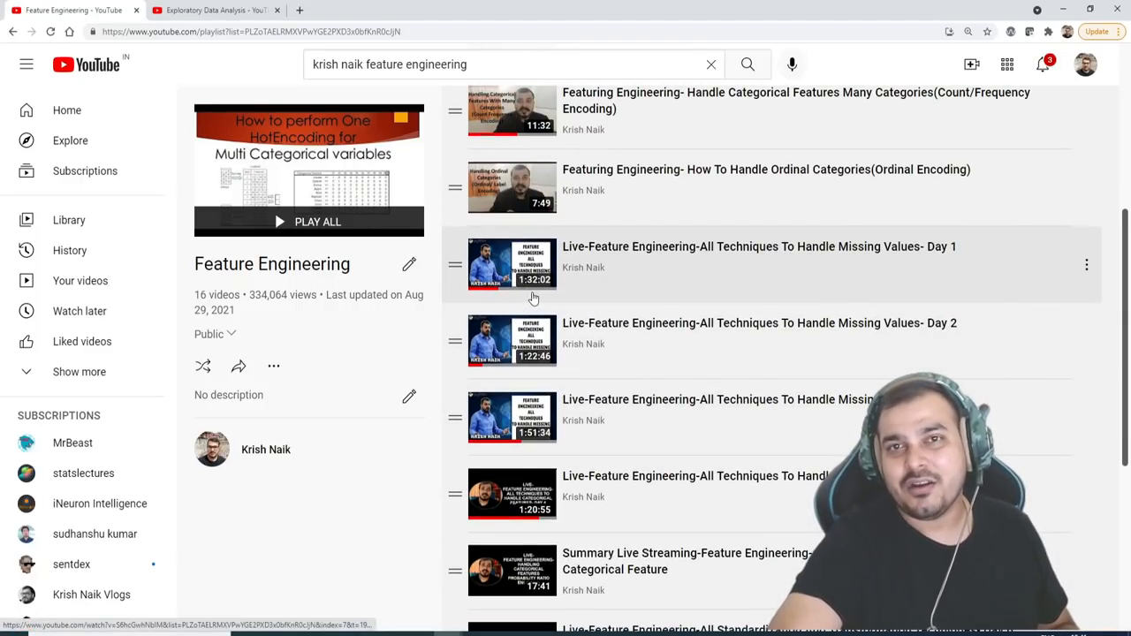
scroll("down", 3)
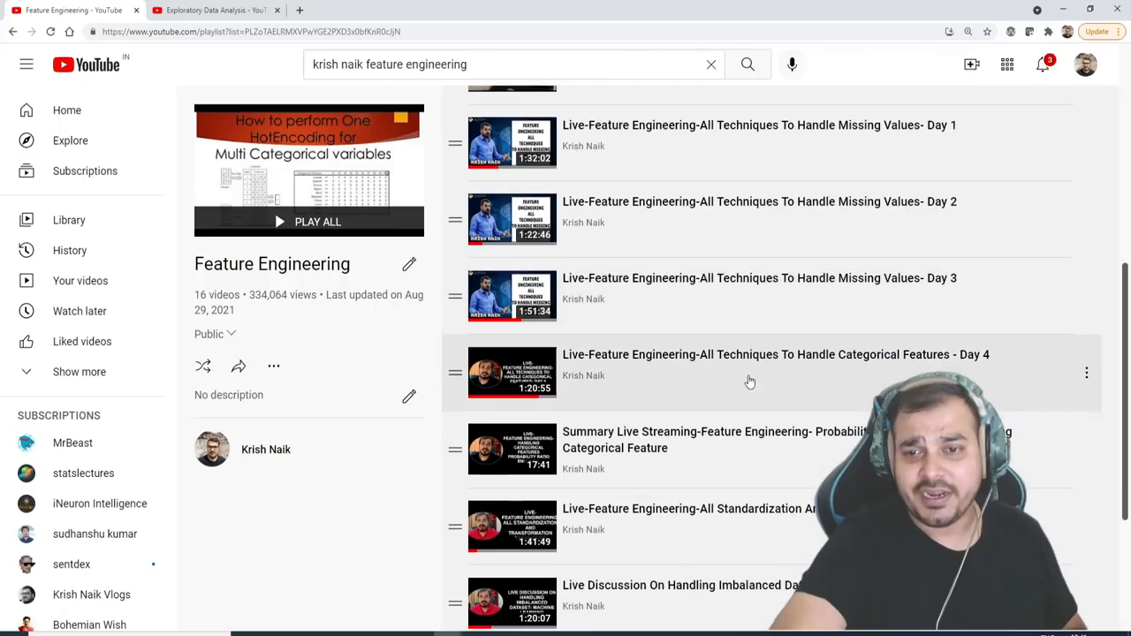
mouse_move(743, 366)
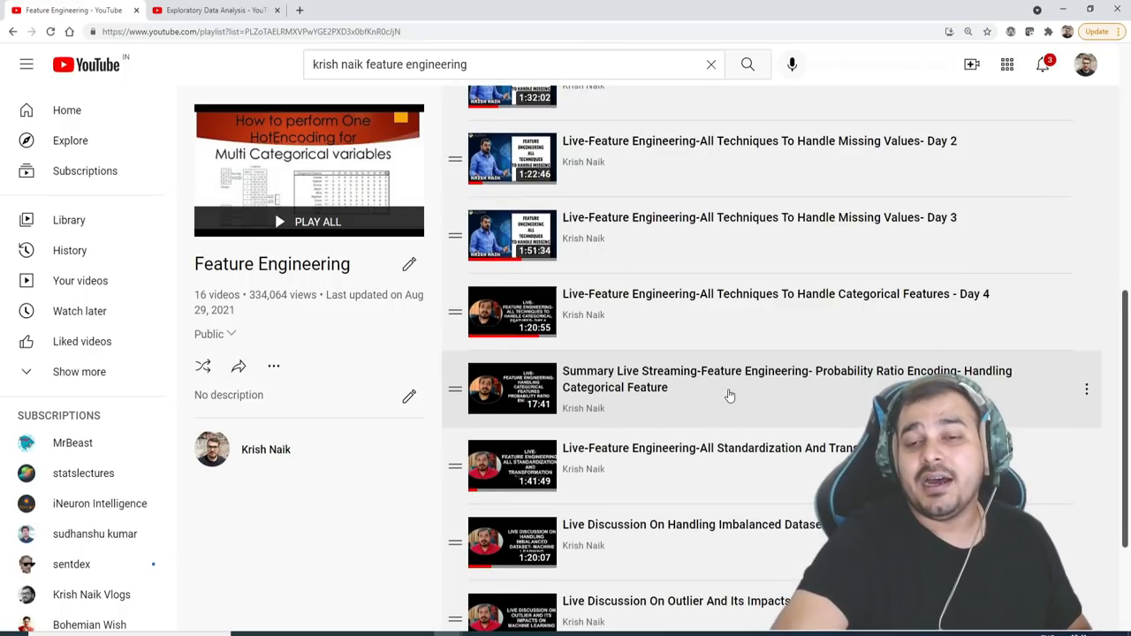
scroll("down", 3)
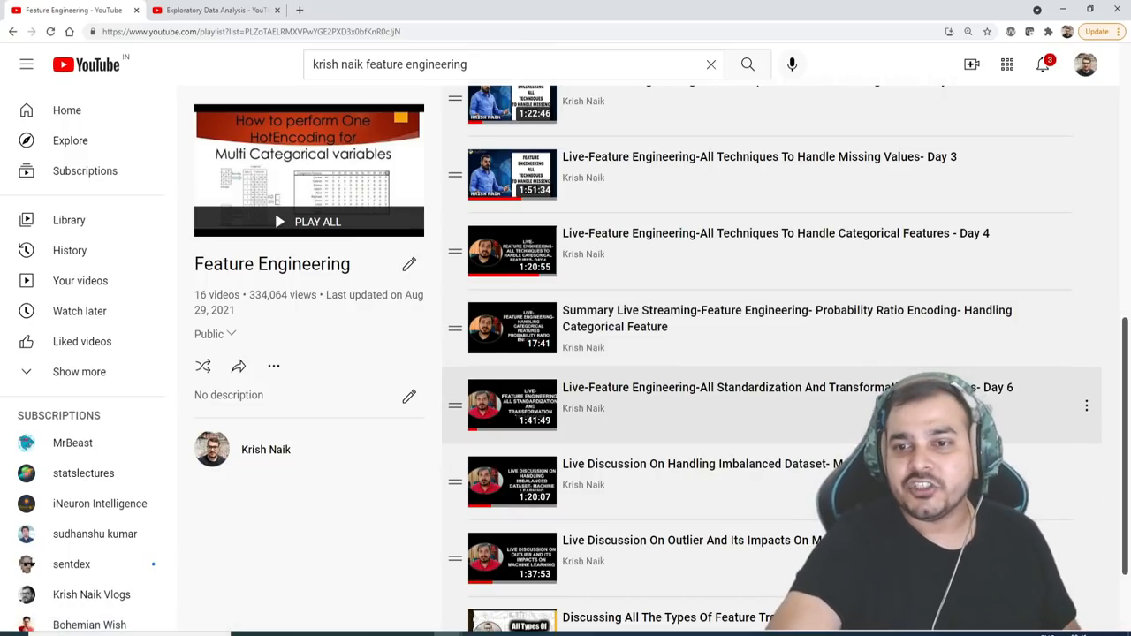
mouse_move(1003, 396)
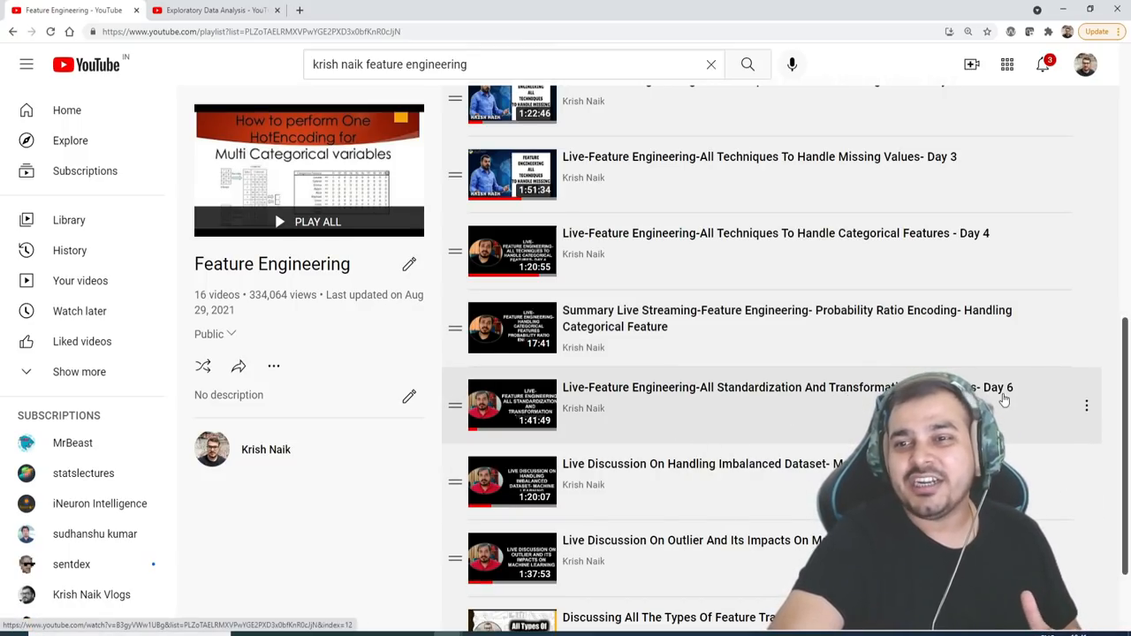
scroll("down", 3)
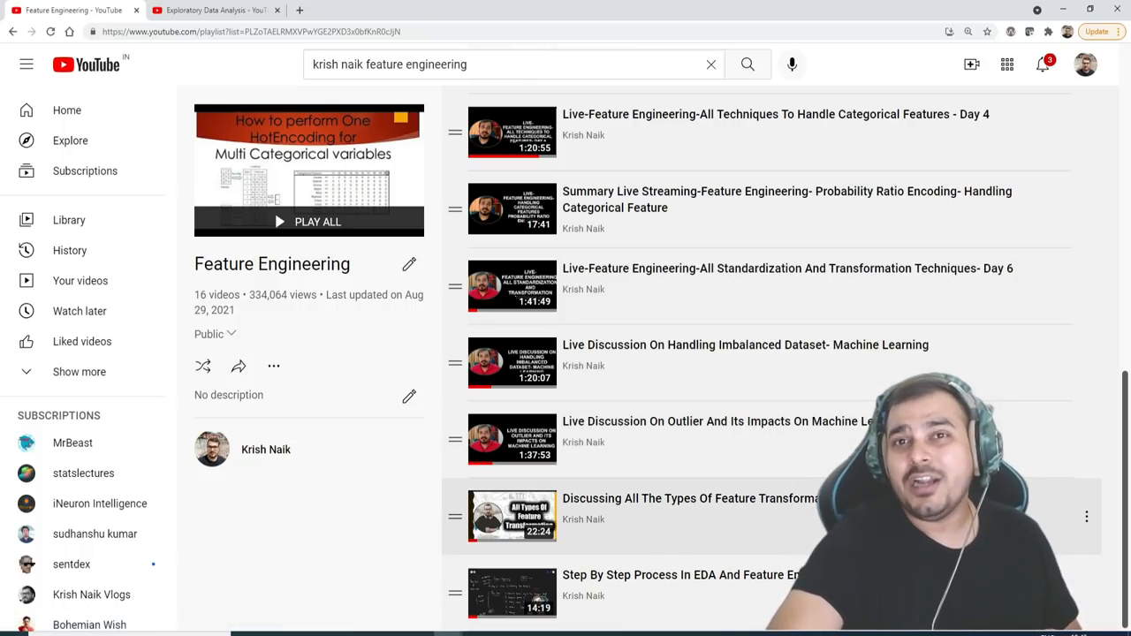
mouse_move(810, 364)
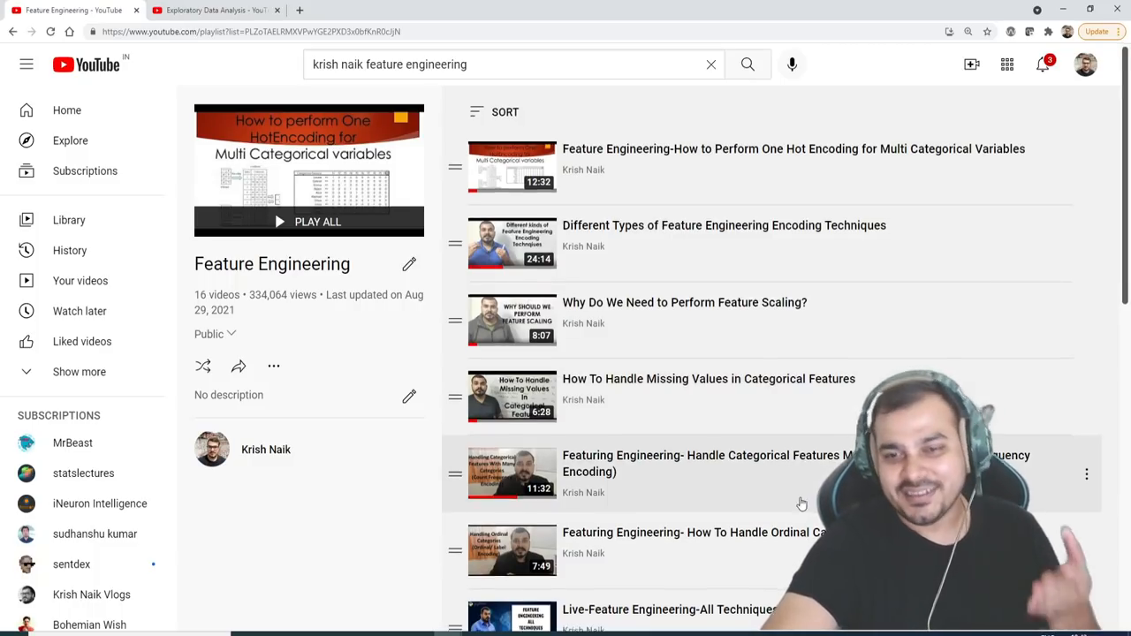
scroll("down", 3)
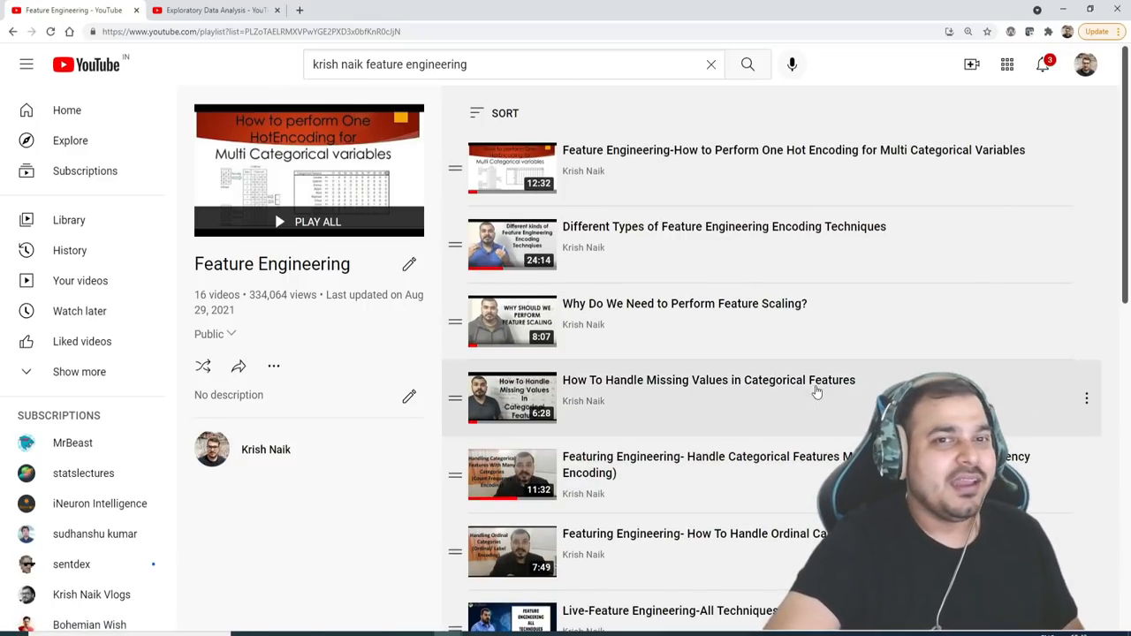
Switch to the Exploratory Data Analysis playlist tab and scroll through its automated EDA library videos.
left_click(215, 10)
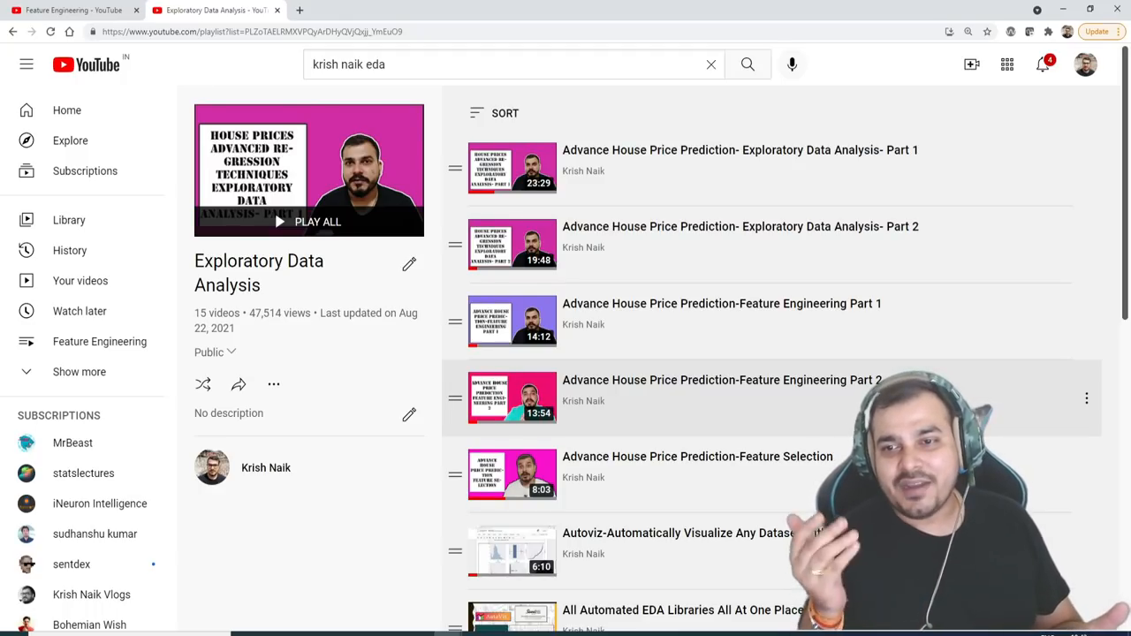
scroll("down", 3)
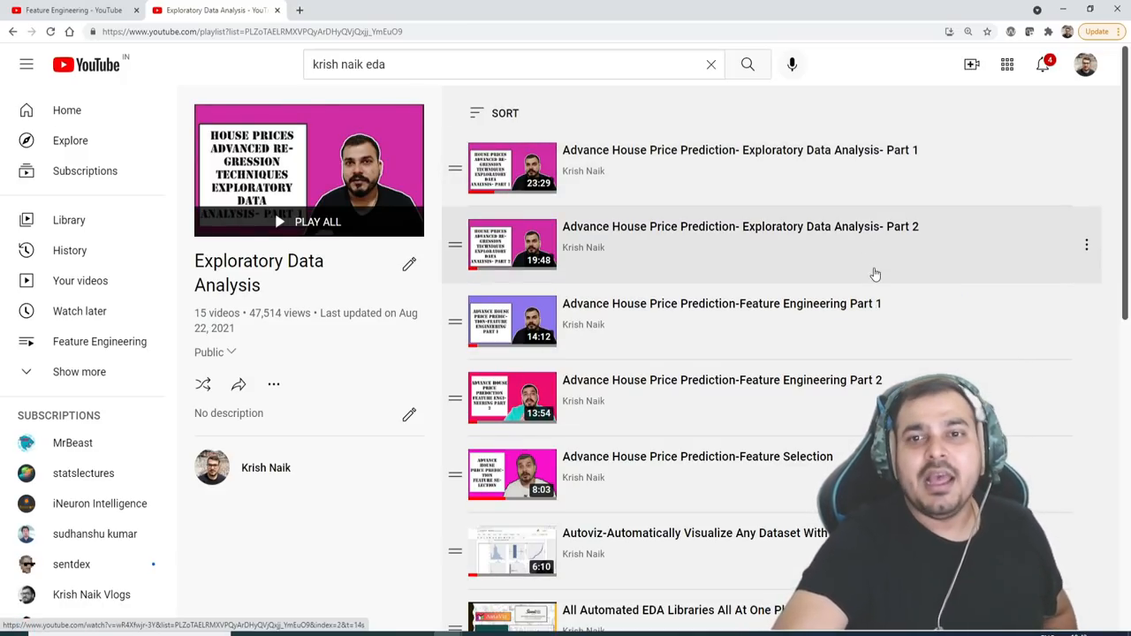
mouse_move(866, 311)
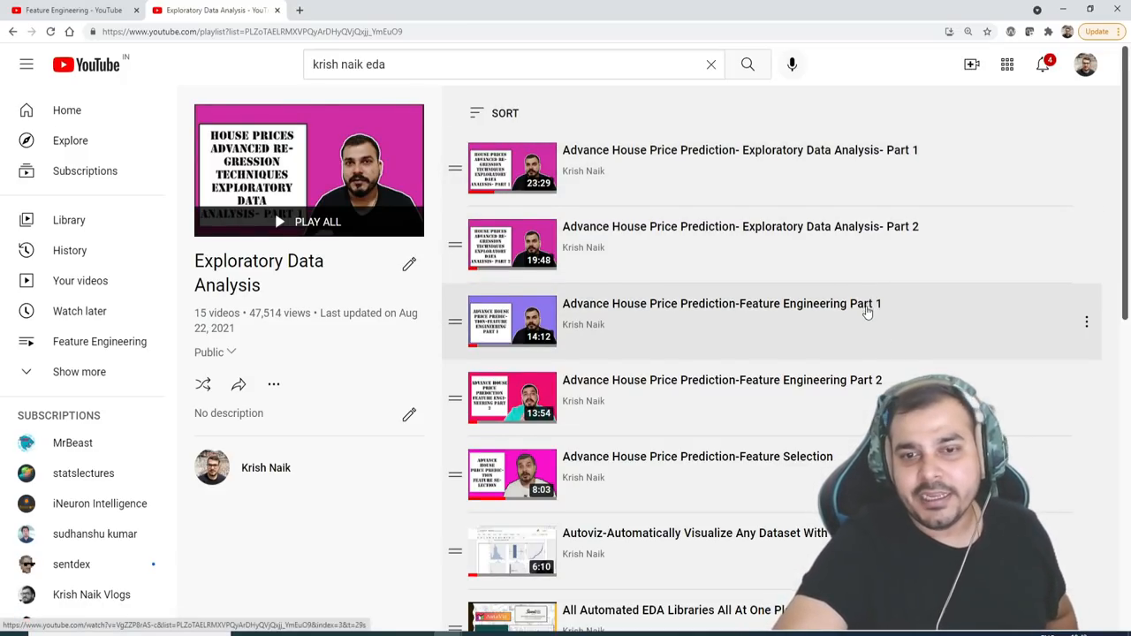
scroll("down", 3)
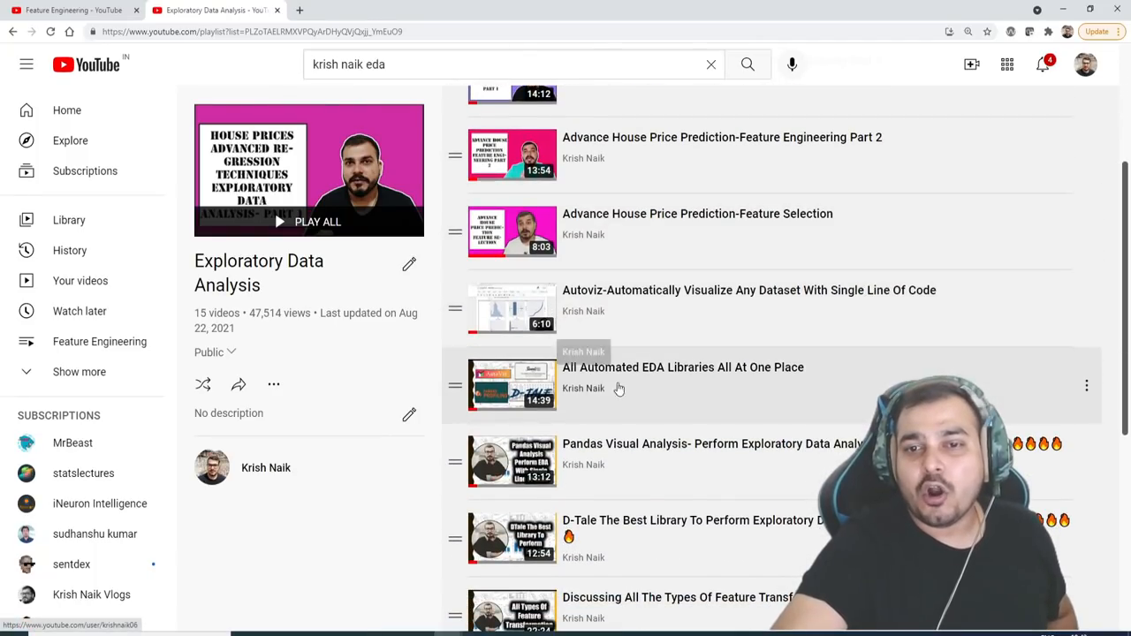
scroll("down", 3)
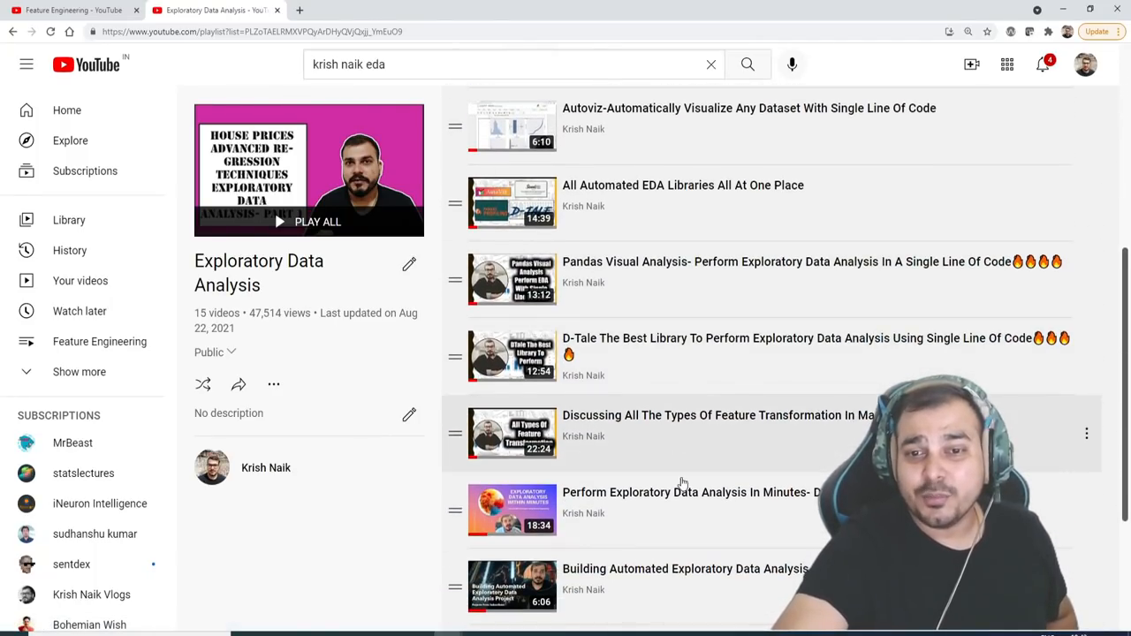
scroll("down", 3)
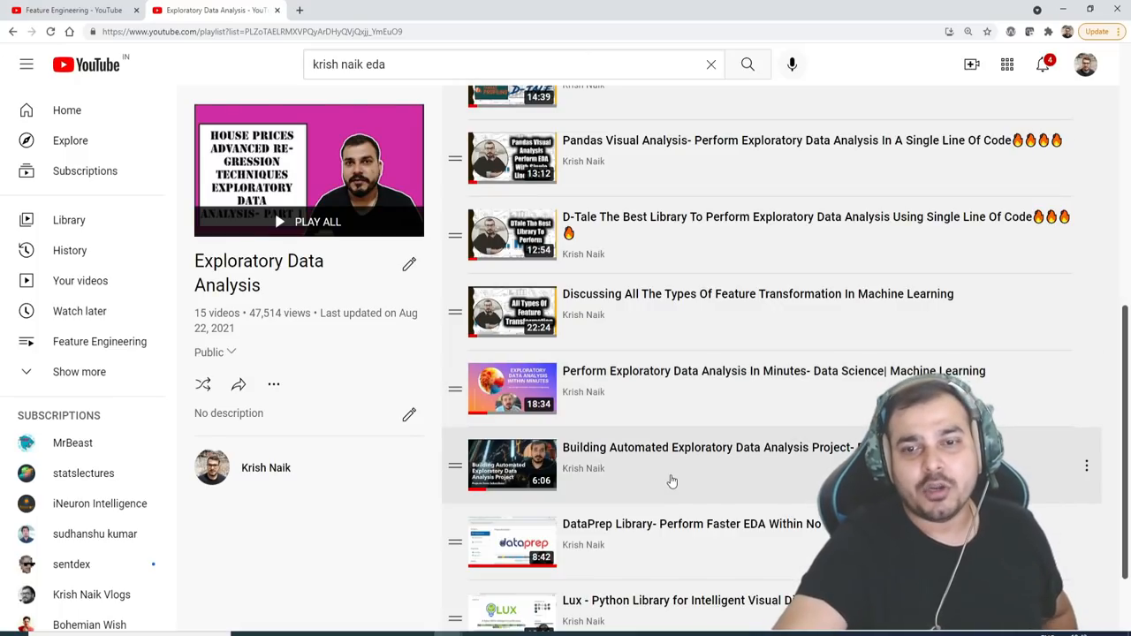
scroll("down", 3)
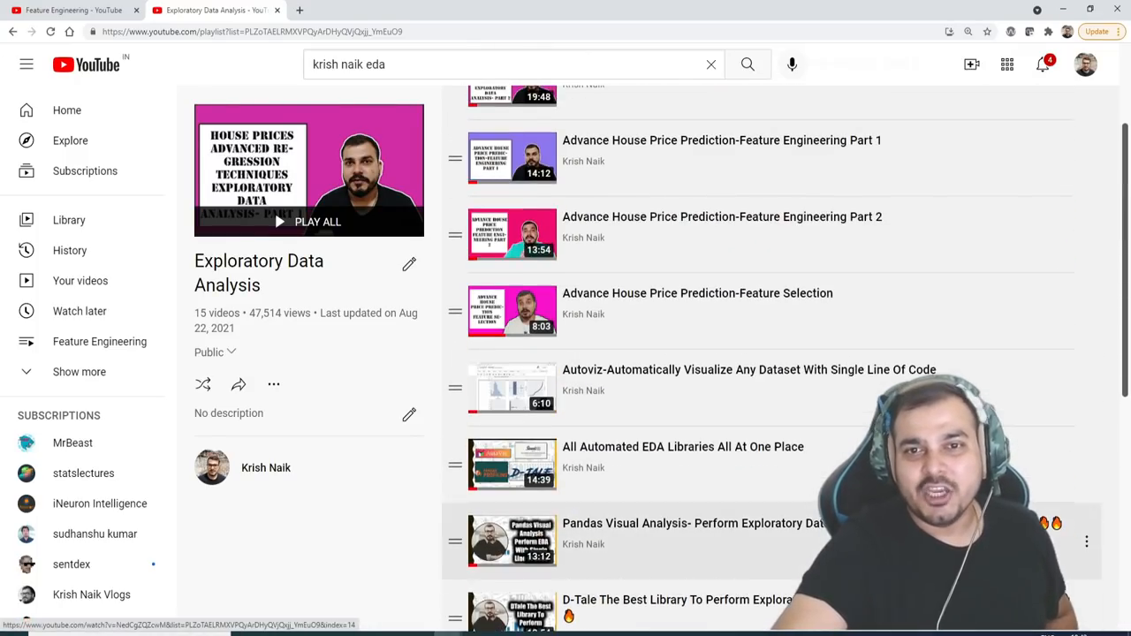
scroll("down", 3)
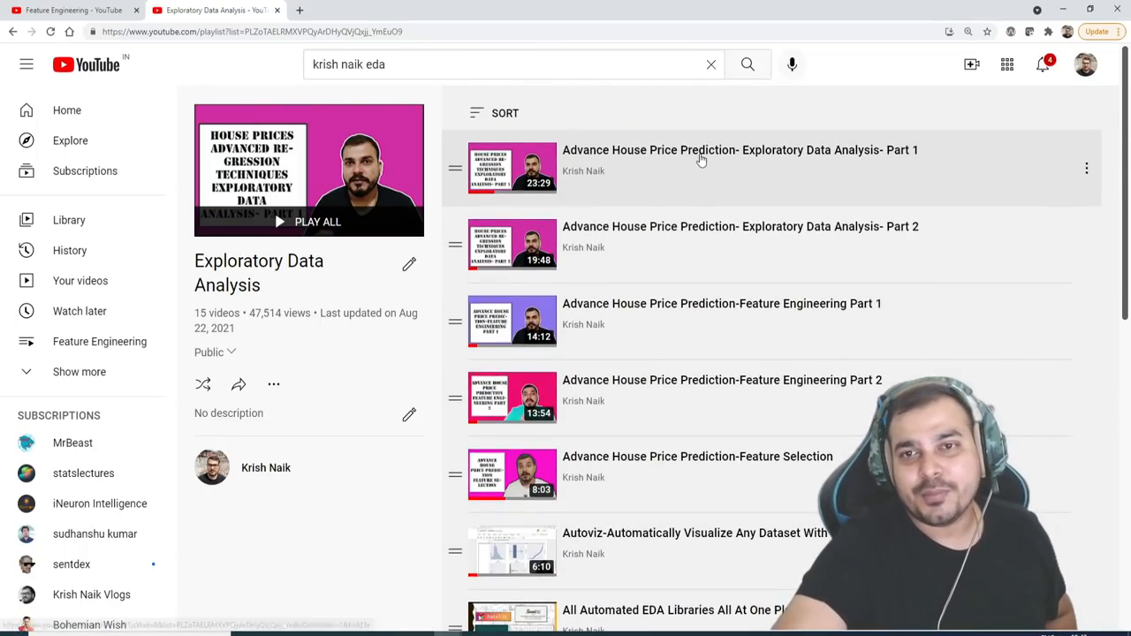
mouse_move(866, 311)
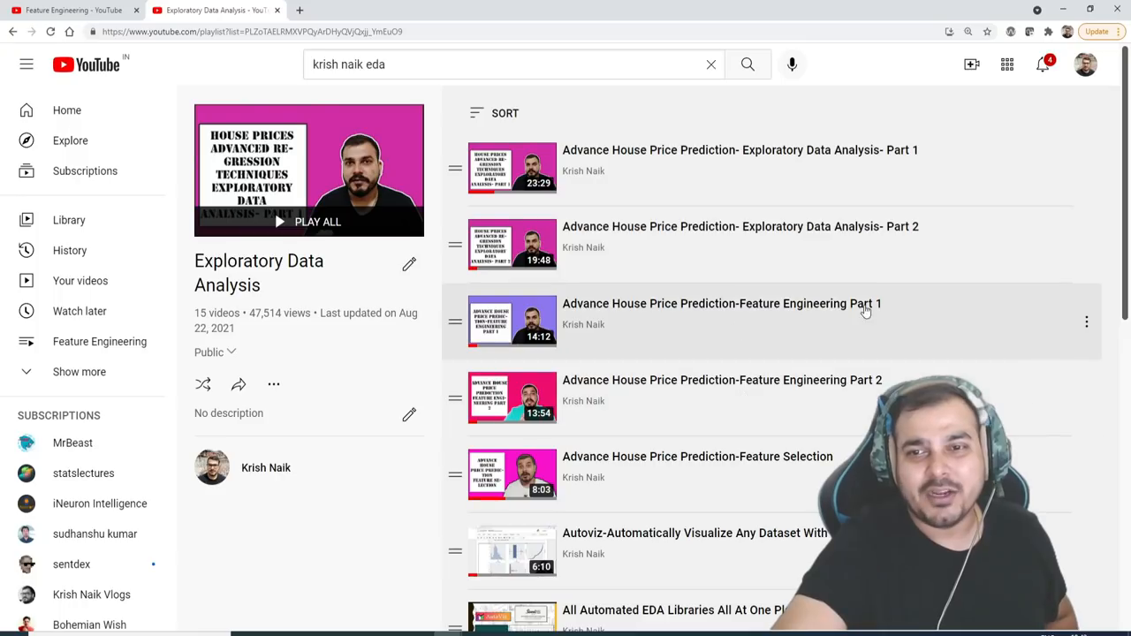
scroll("down", 3)
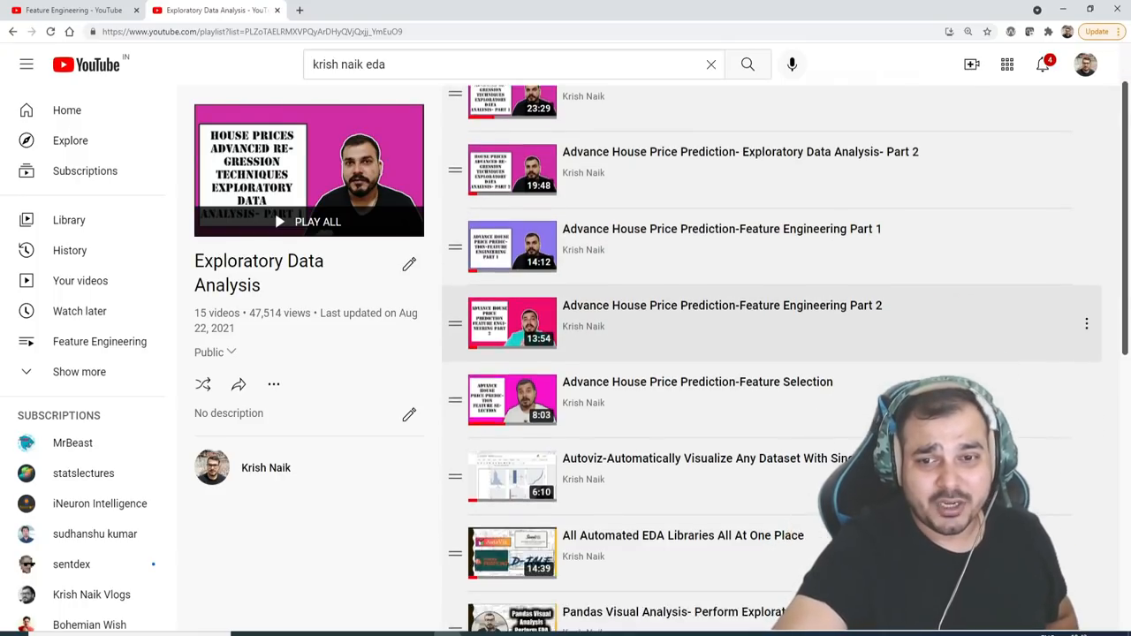
scroll("down", 3)
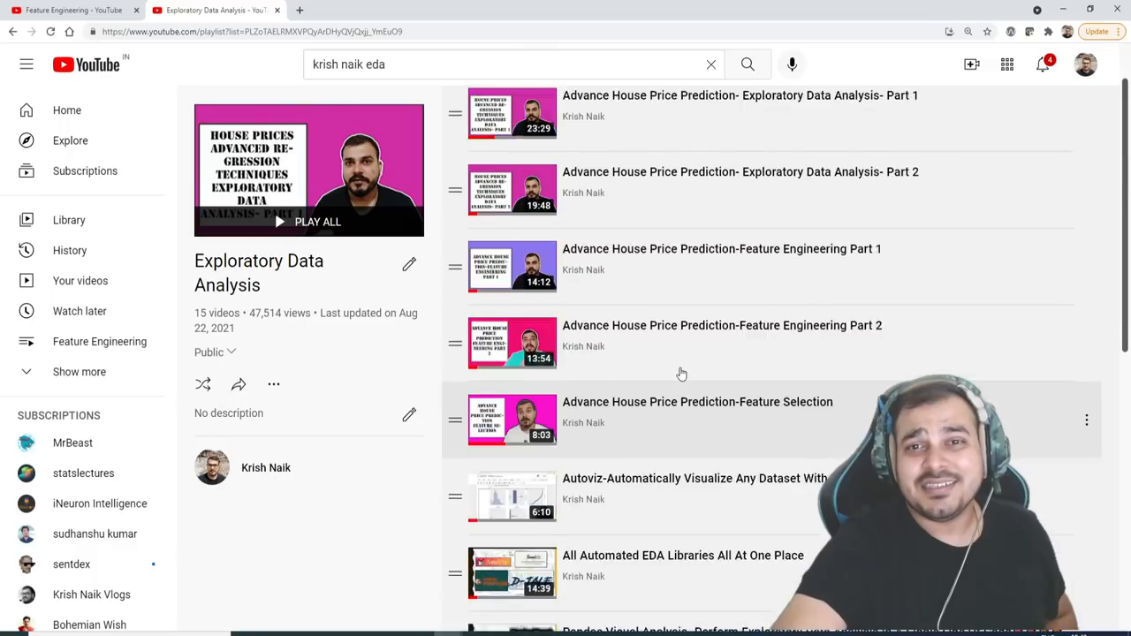
scroll("down", 3)
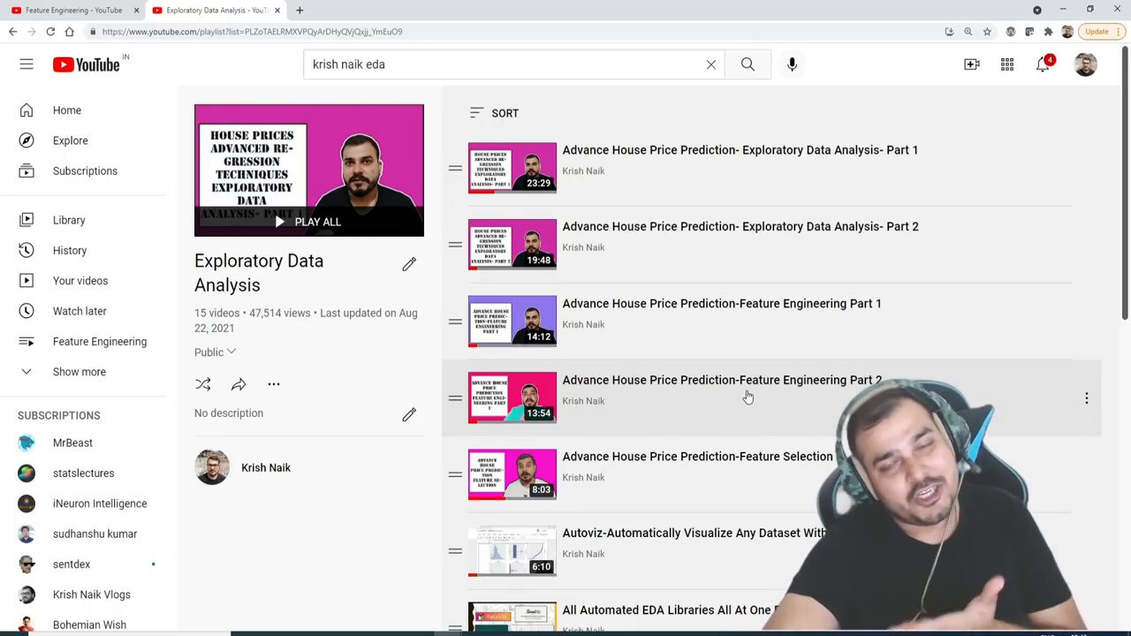
scroll("down", 3)
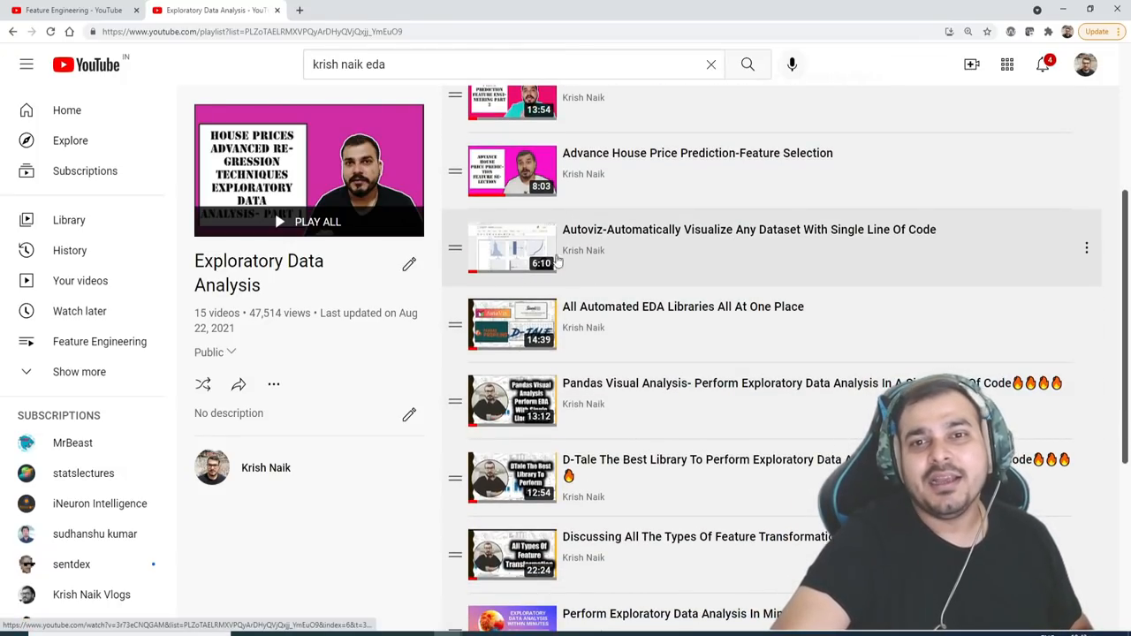
scroll("down", 3)
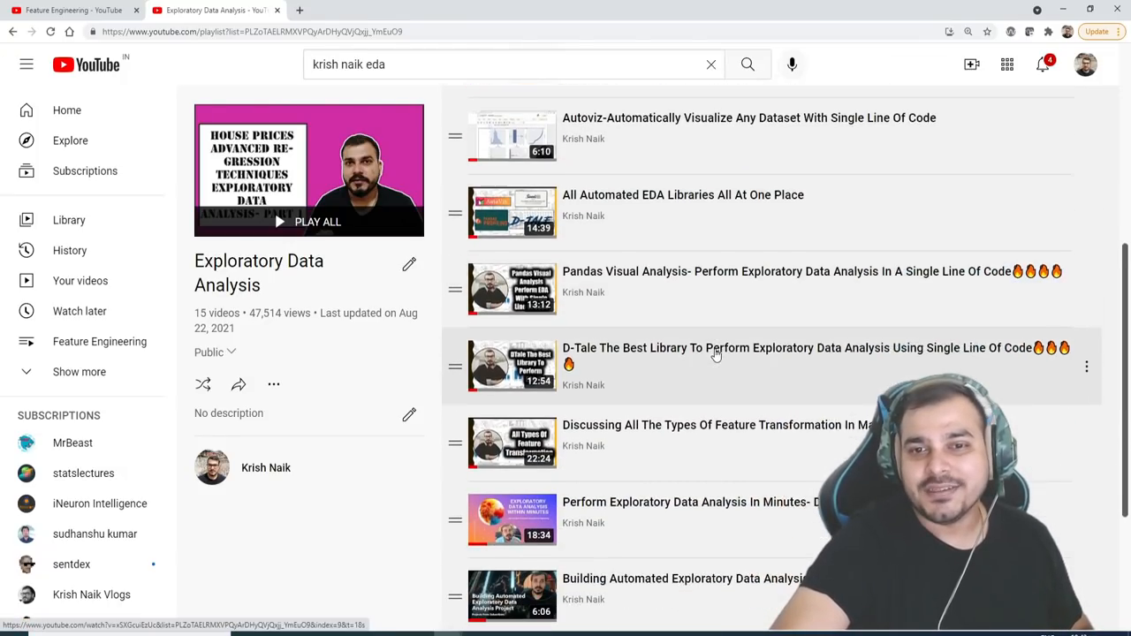
scroll("down", 3)
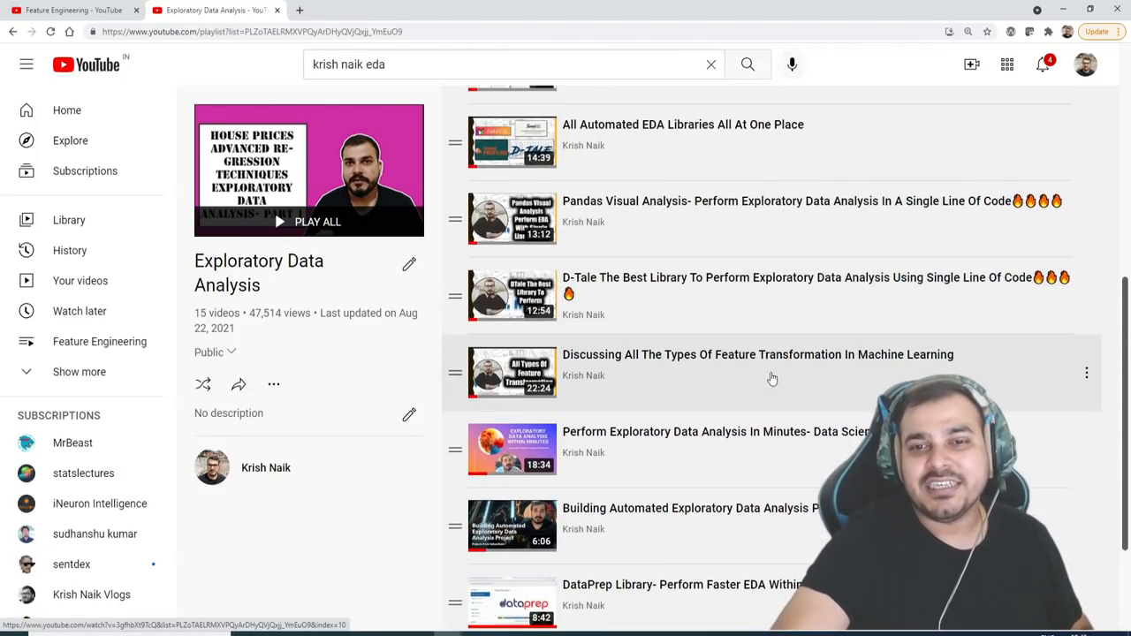
scroll("down", 3)
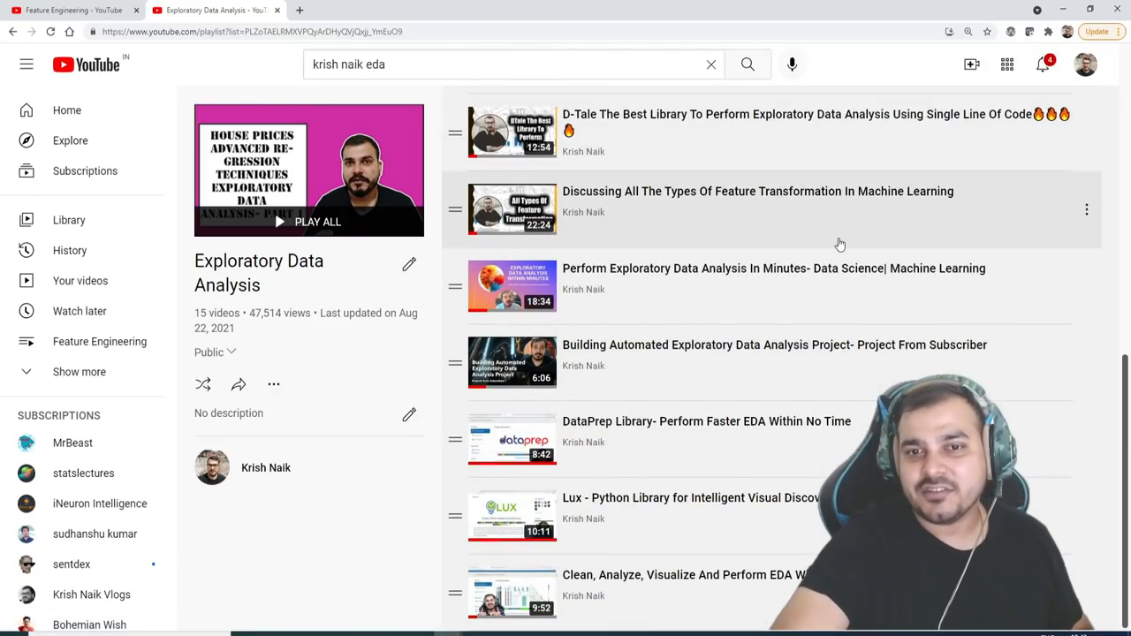
mouse_move(820, 344)
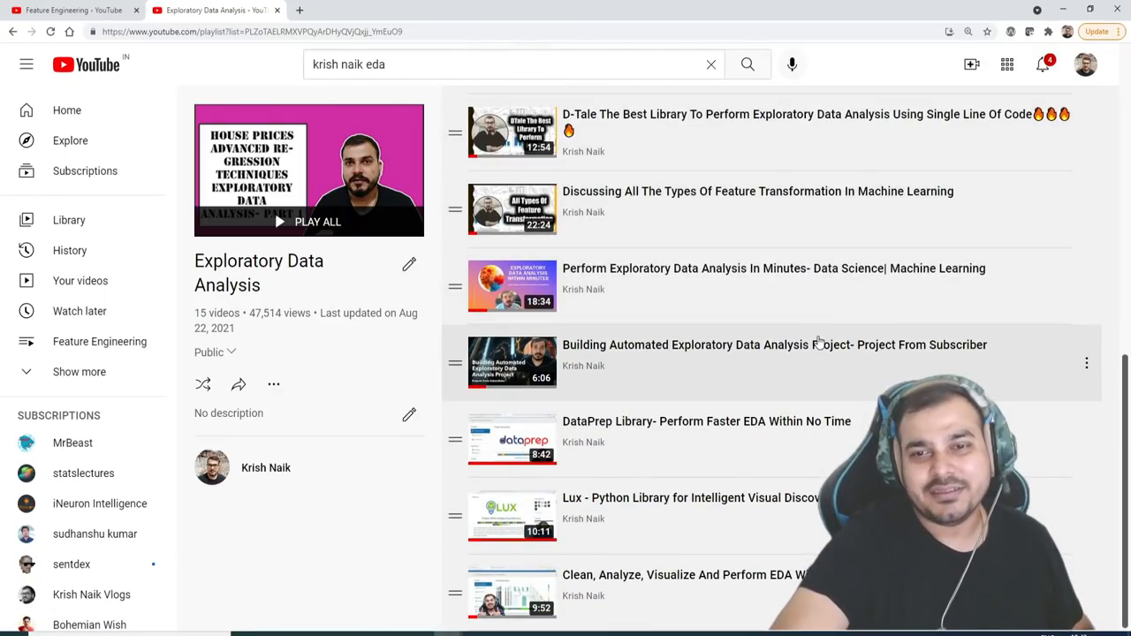
mouse_move(572, 349)
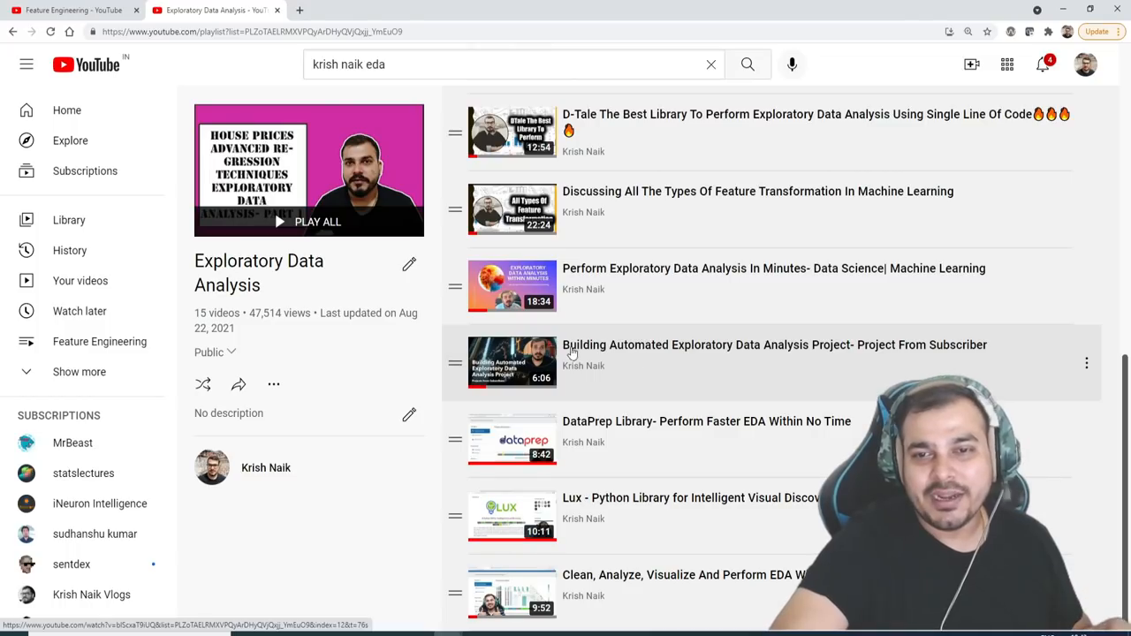
mouse_move(732, 361)
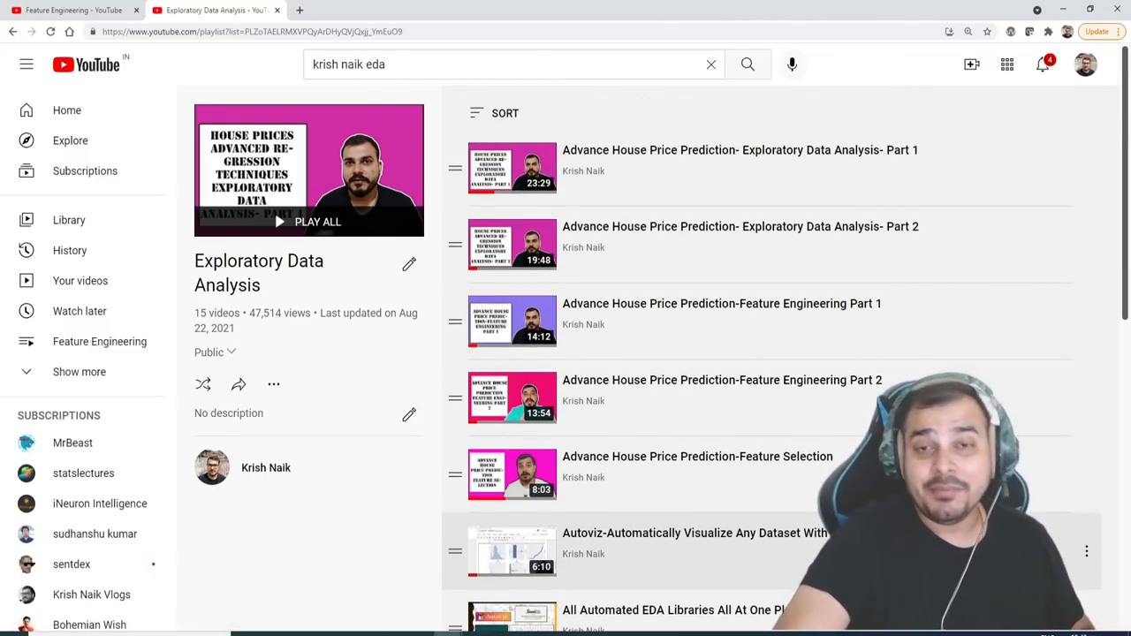
mouse_move(274, 99)
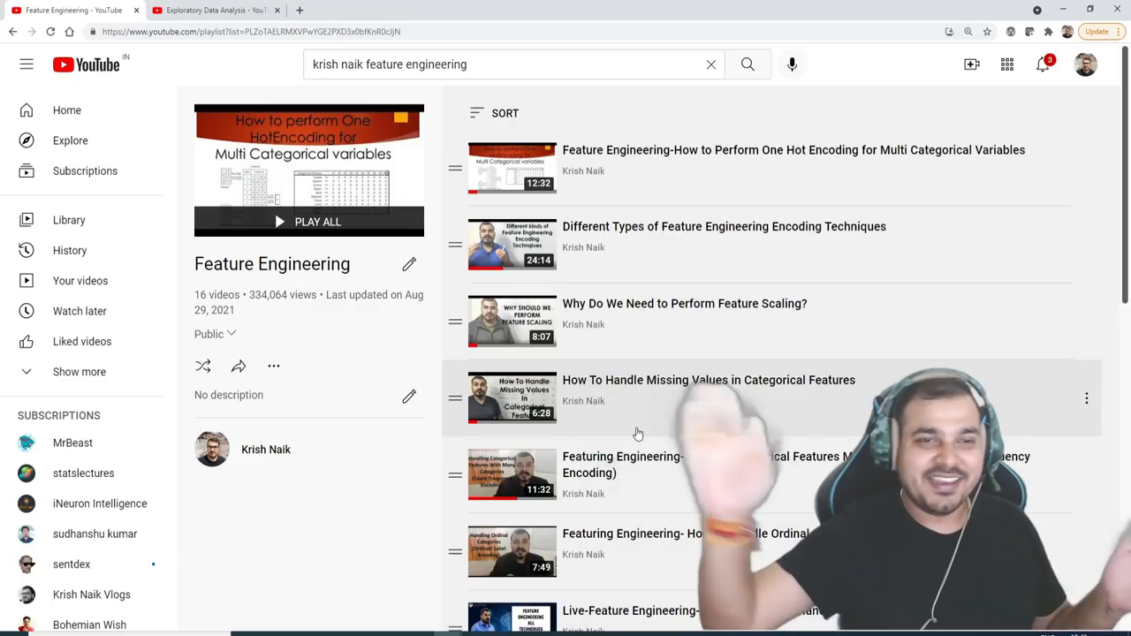
Scroll the Feature Engineering playlist's first videos, from one-hot encoding to ordinal features.
scroll("down", 3)
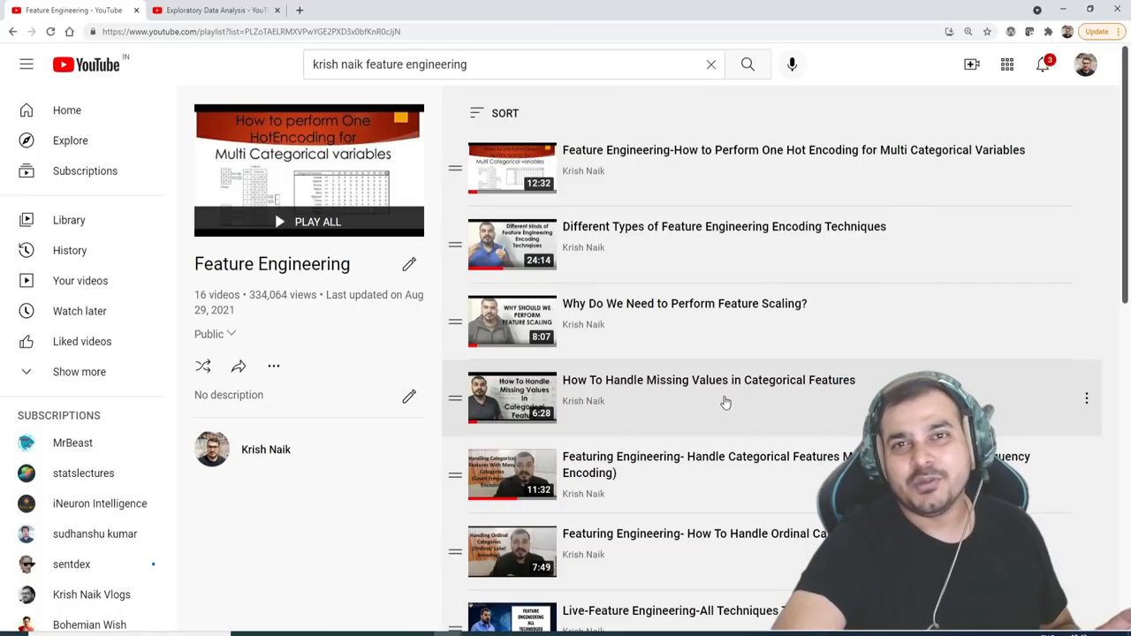
mouse_move(731, 399)
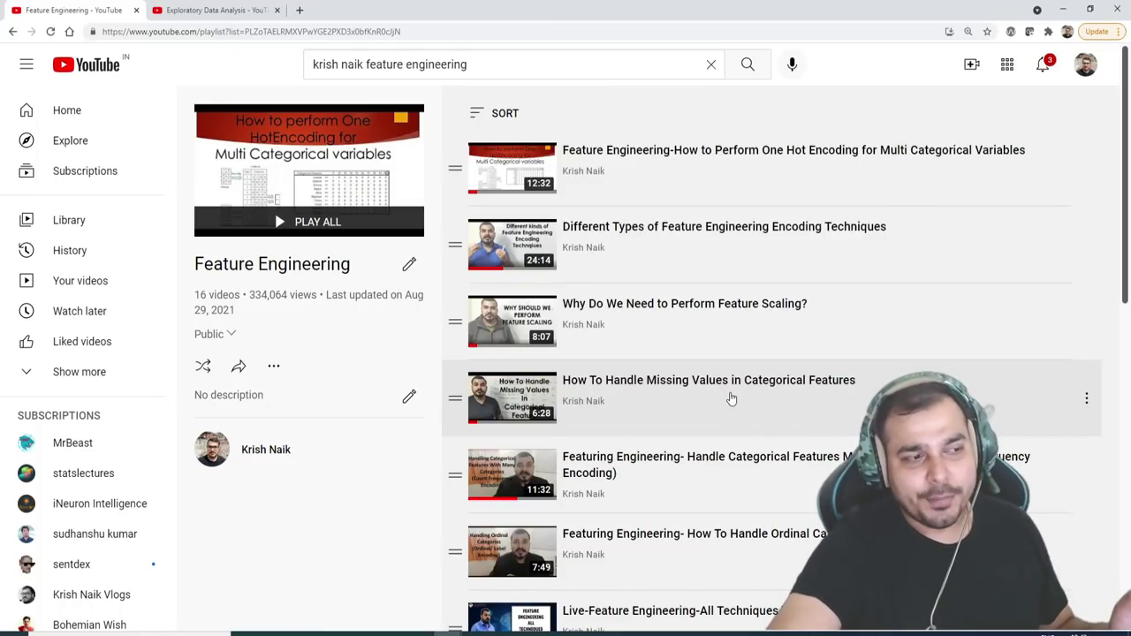